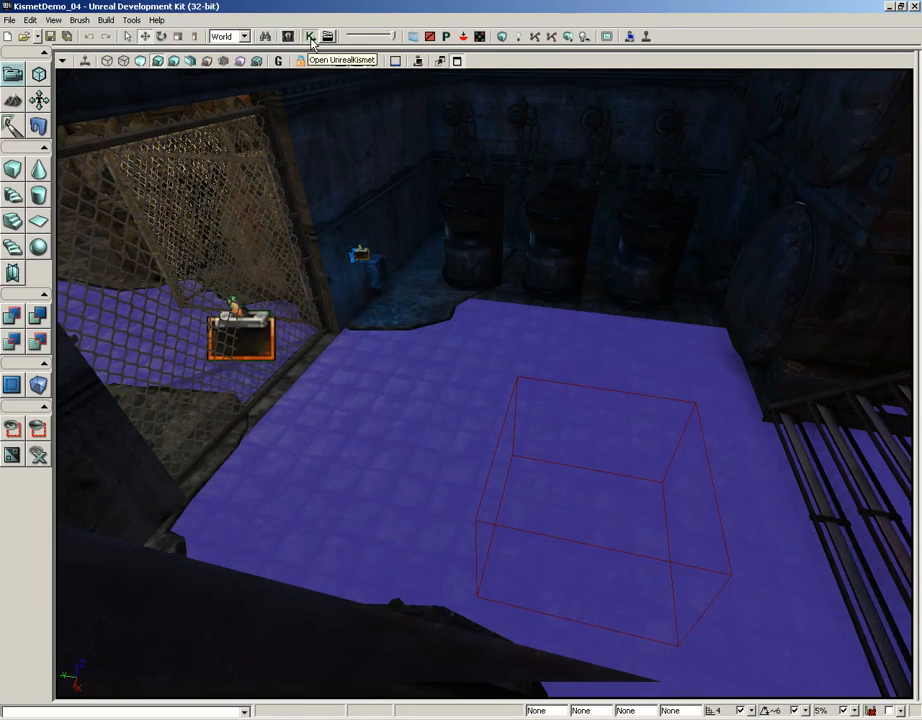
Step: In Kismet, add a Play Announcement action and start its announcement text with 10
left_click(310, 37)
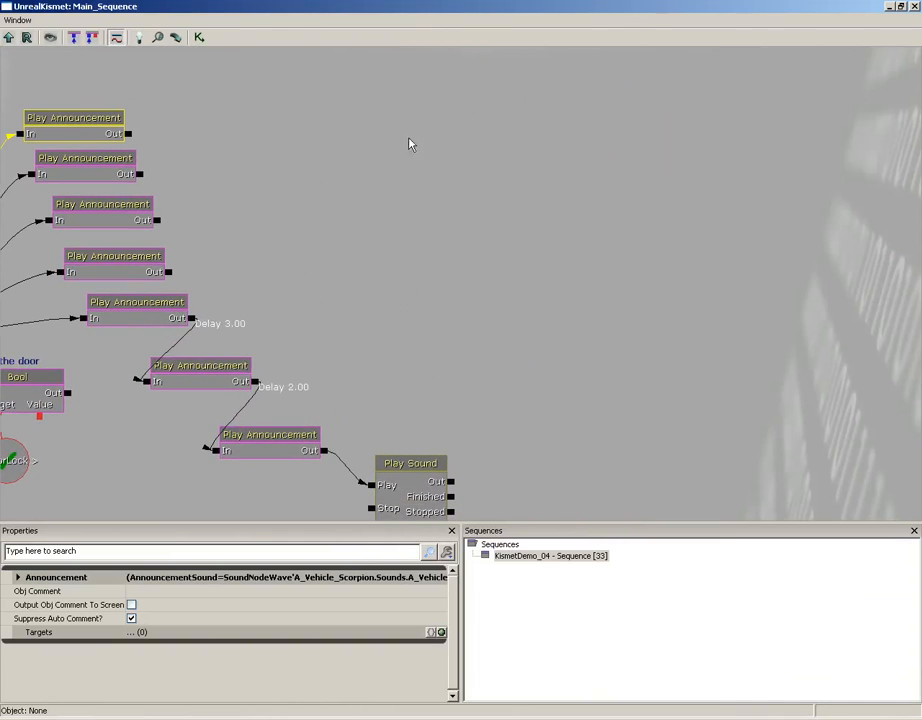
right_click(408, 143)
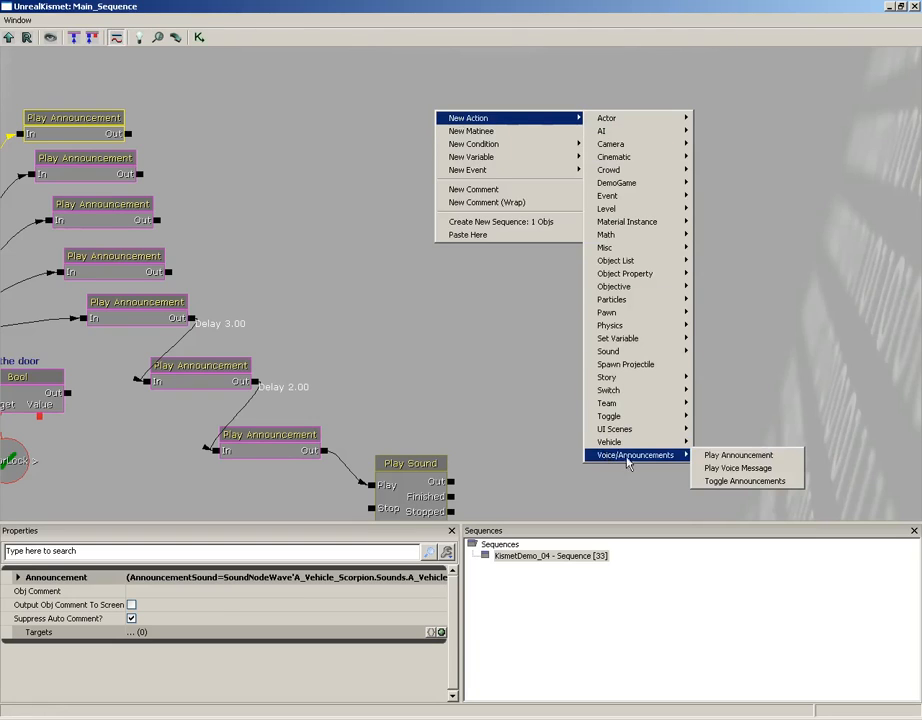
left_click(738, 455)
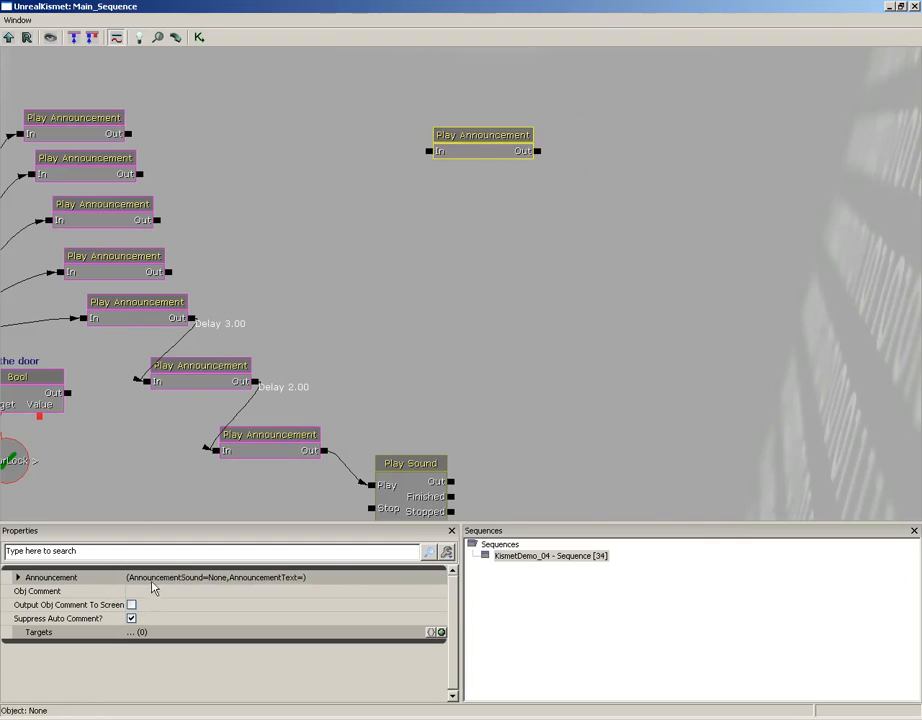
left_click(17, 577)
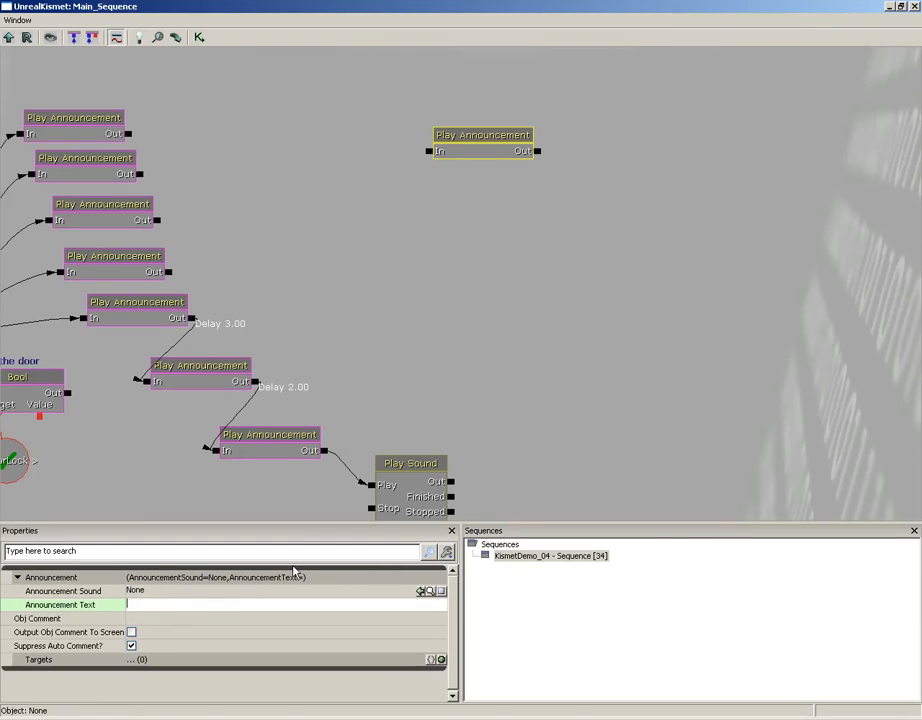
type("10")
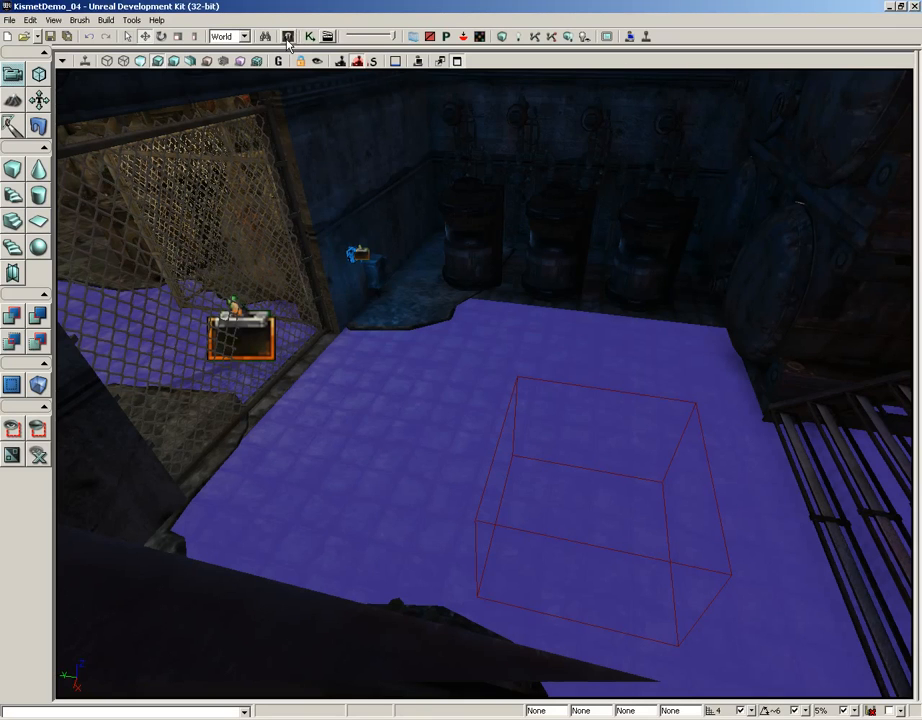
Step: Search the Content Browser for 'countdow' and select A_StatusAnnouncer_Countdown_10
left_click(287, 37)
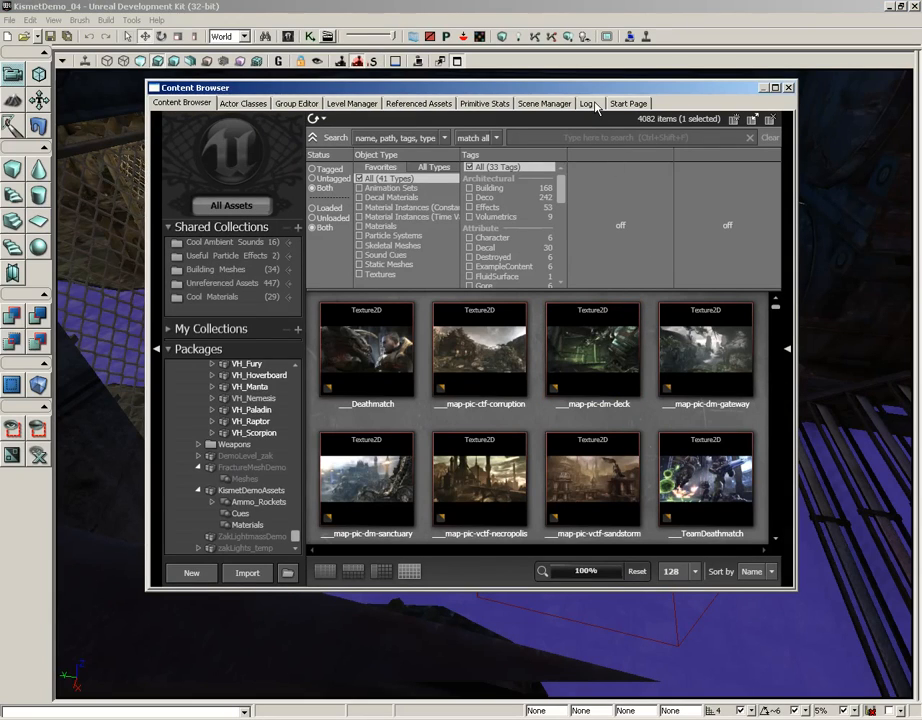
type("countdown")
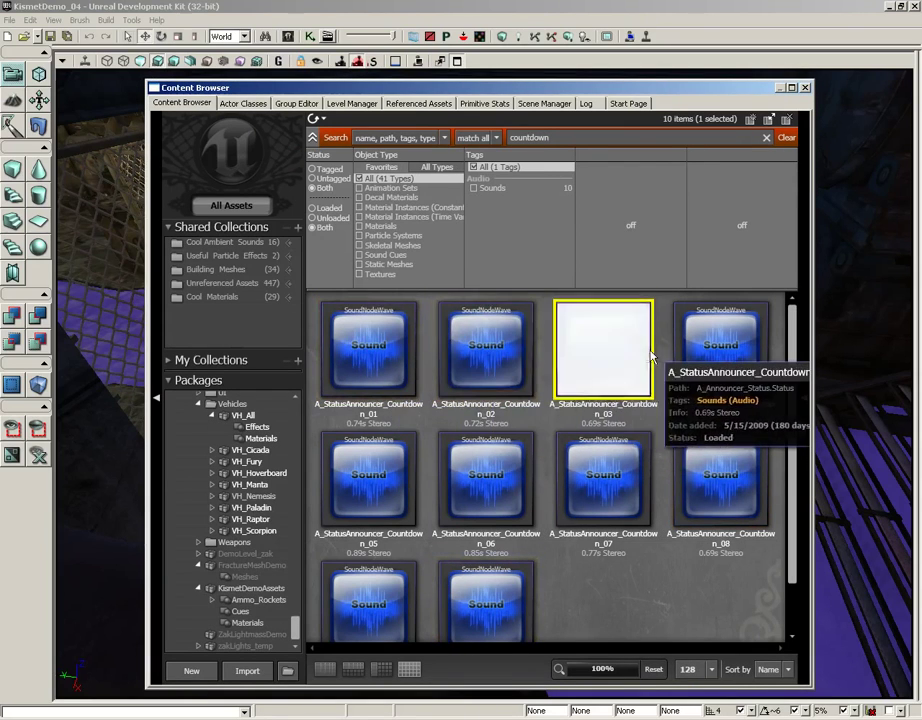
left_click(486, 475)
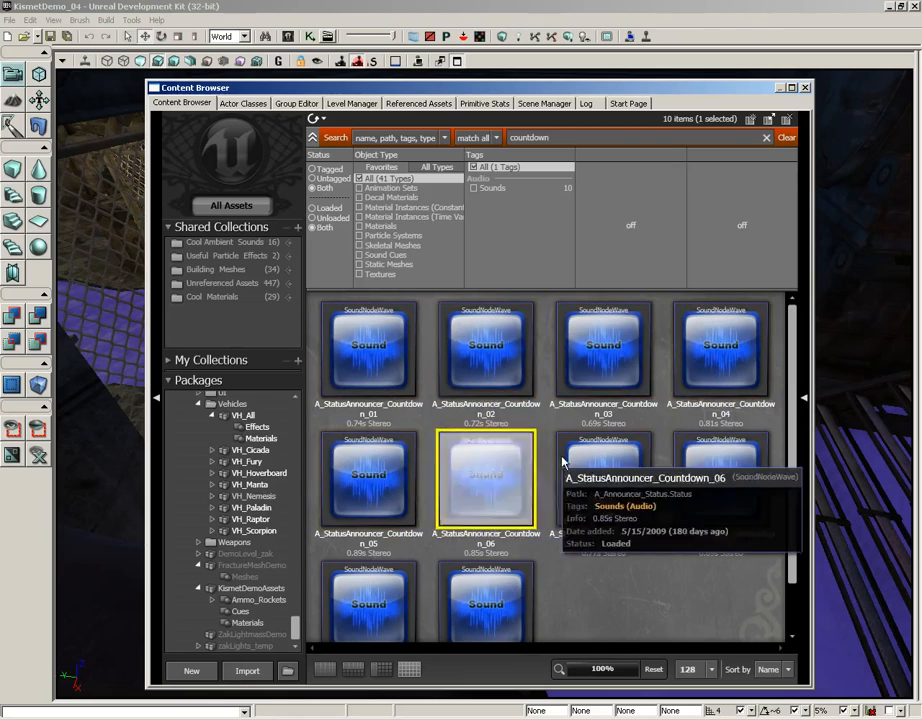
scroll("down", 3)
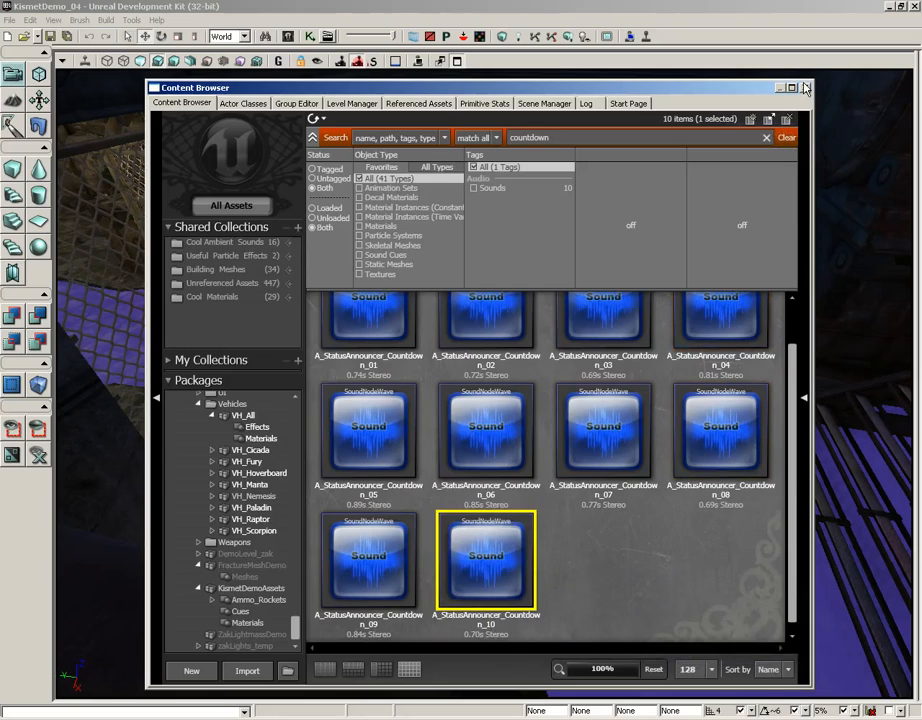
left_click(805, 87)
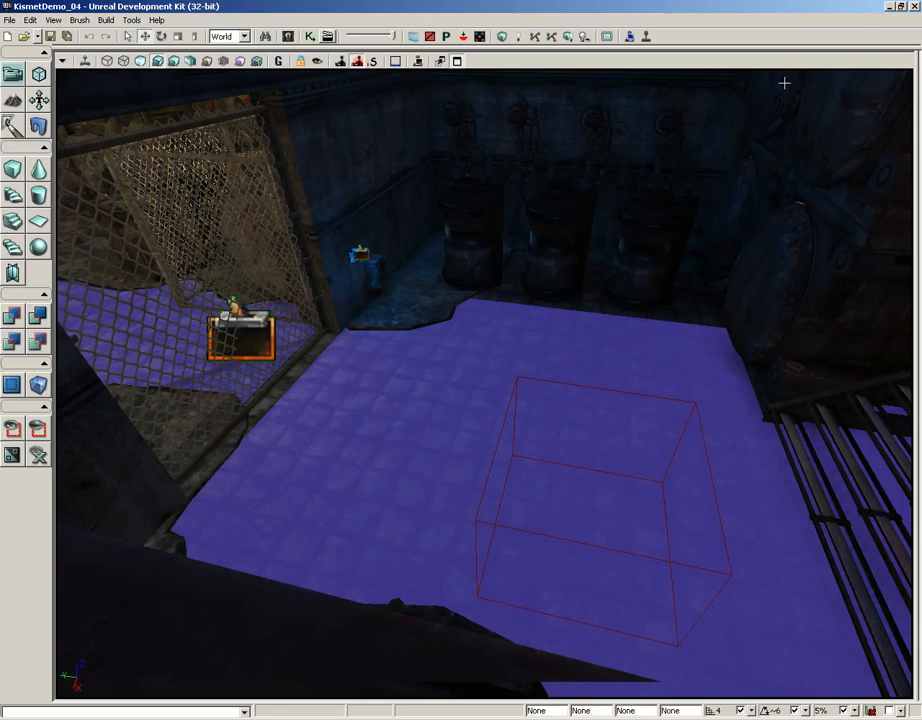
mouse_move(540, 71)
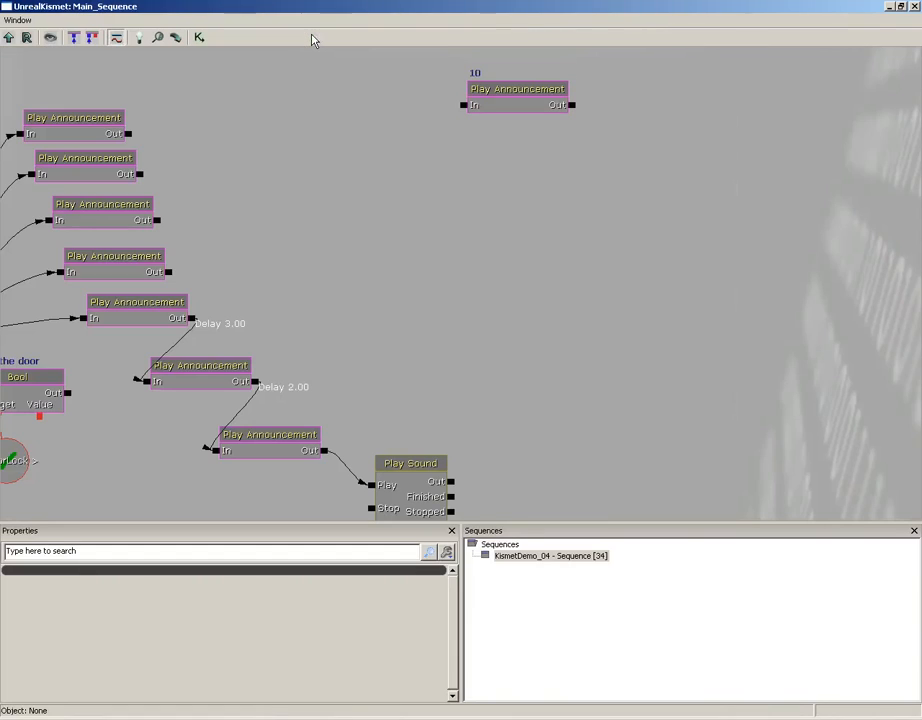
Step: Assign A_StatusAnnouncer_Countdown_10 as the Play Announcement node's Announcement Sound
left_click(517, 95)
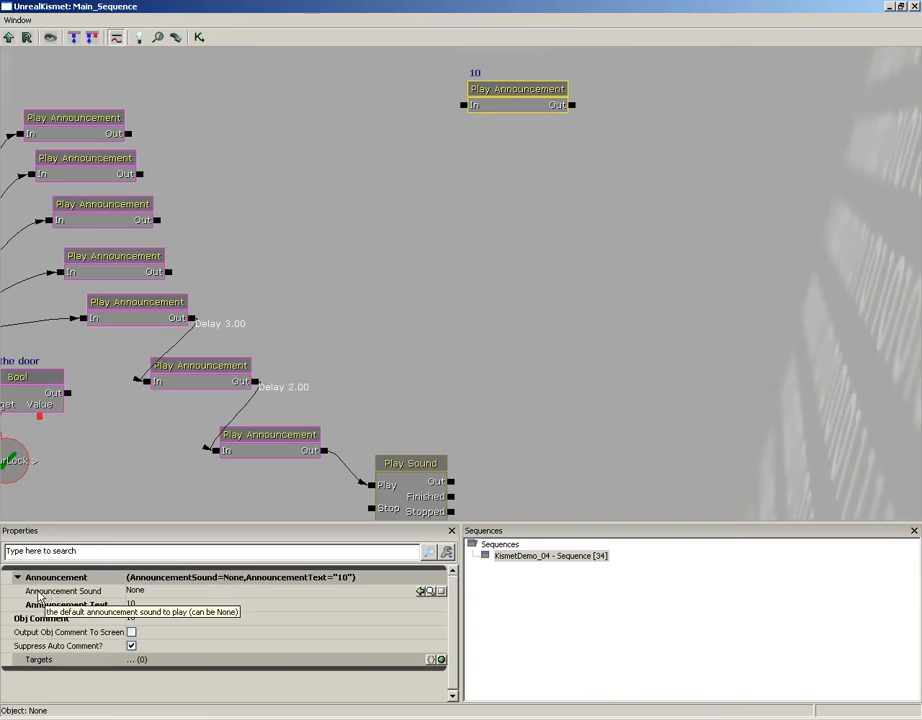
left_click(420, 590)
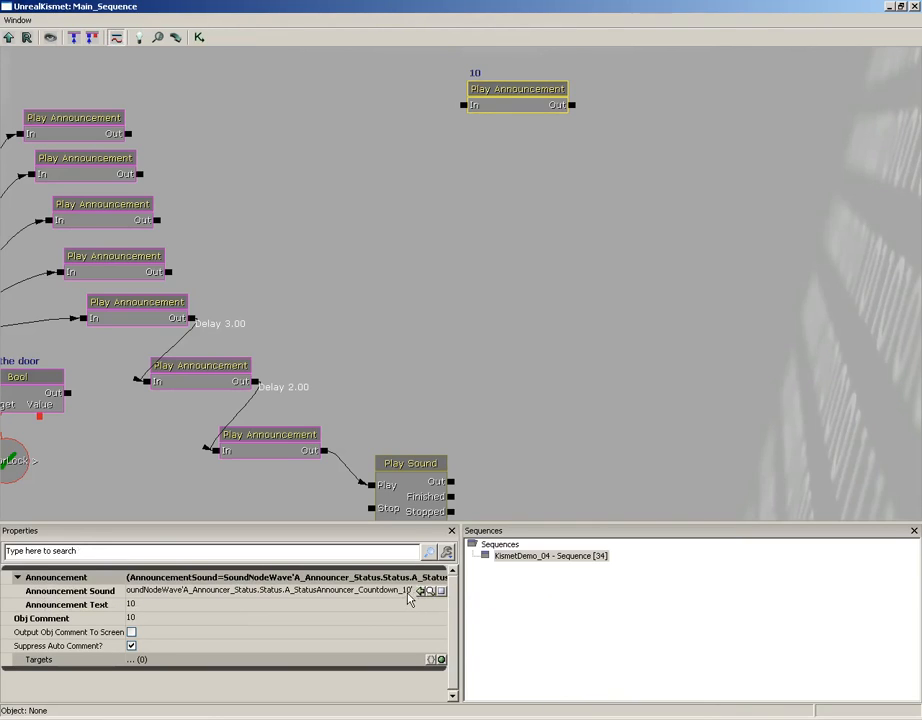
left_click(517, 88)
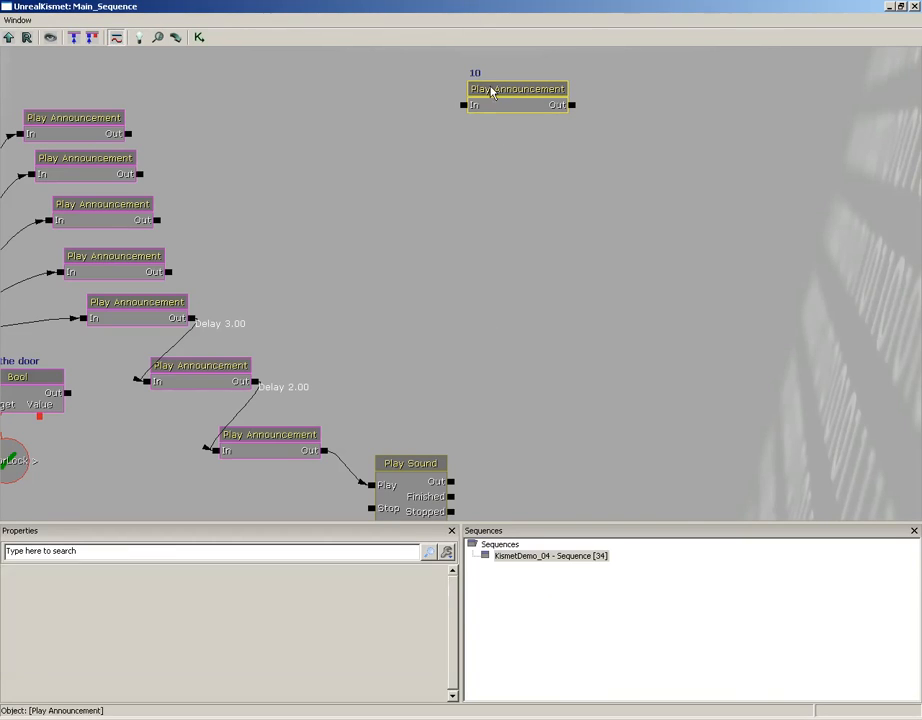
left_click(517, 89)
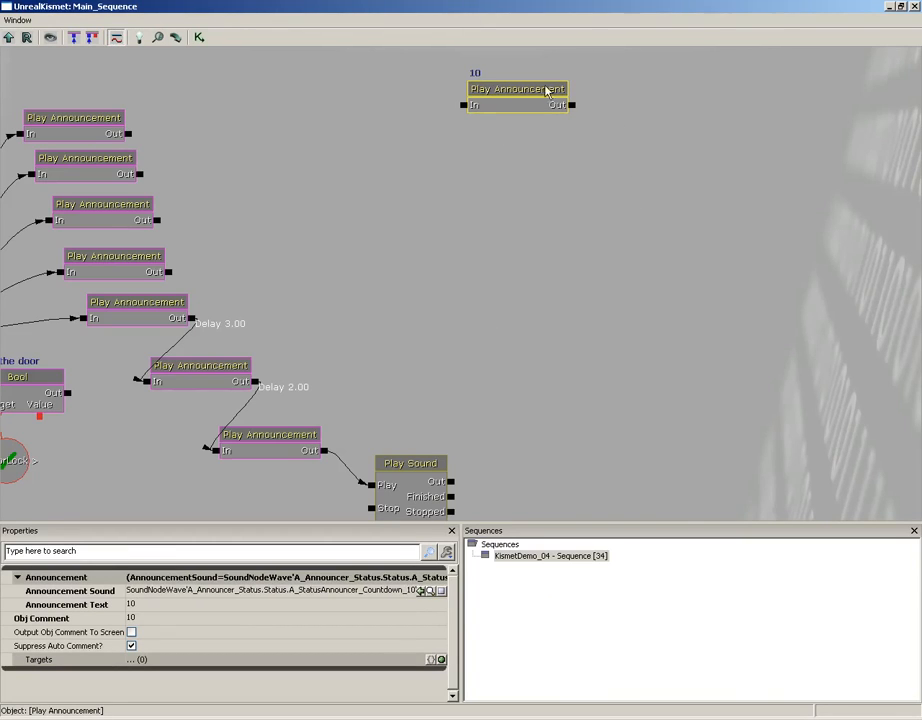
mouse_move(521, 99)
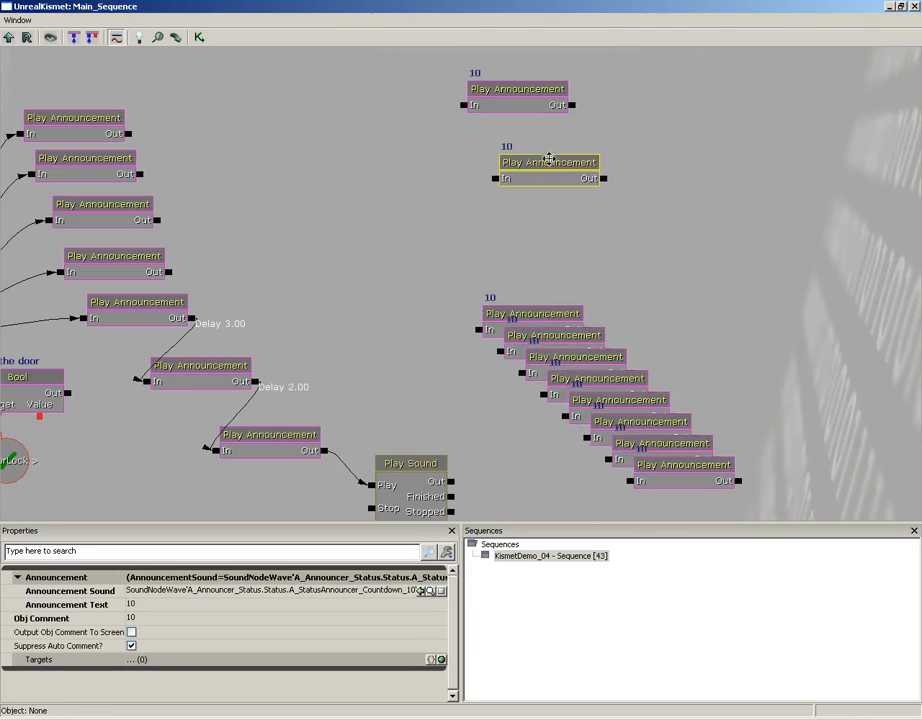
Step: Drag the duplicated announcement nodes into a staggered diagonal column
left_click_drag(548, 161, 572, 214)
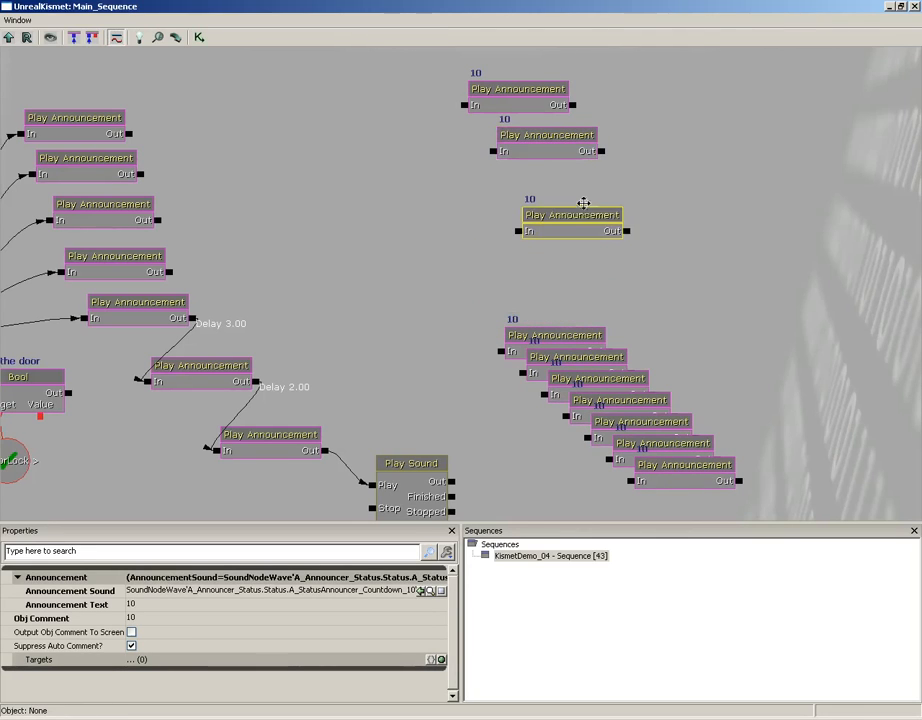
left_click_drag(572, 214, 588, 251)
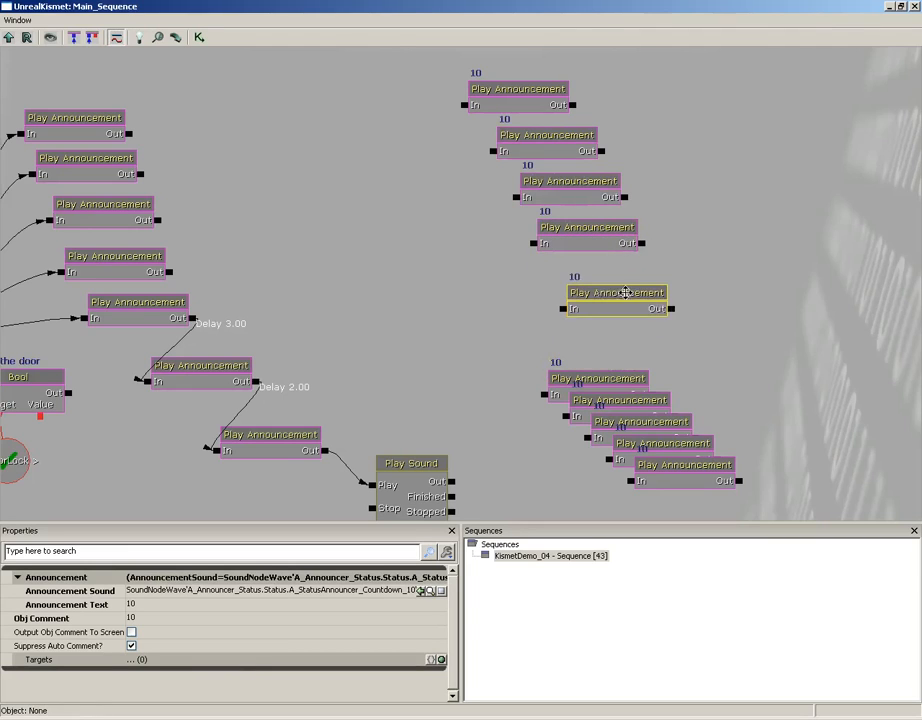
left_click_drag(616, 292, 626, 330)
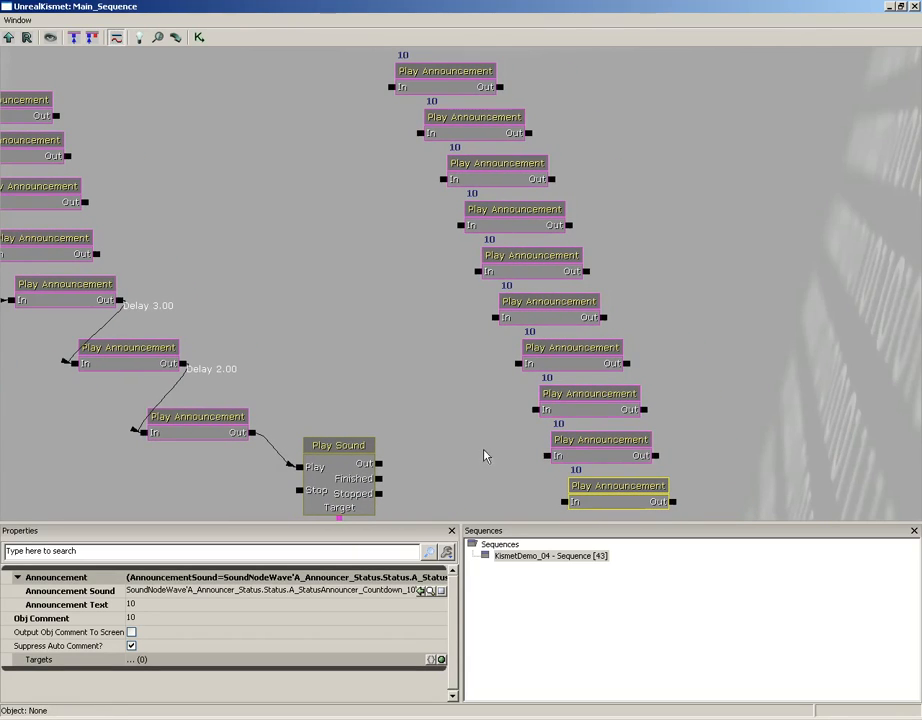
left_click(473, 117)
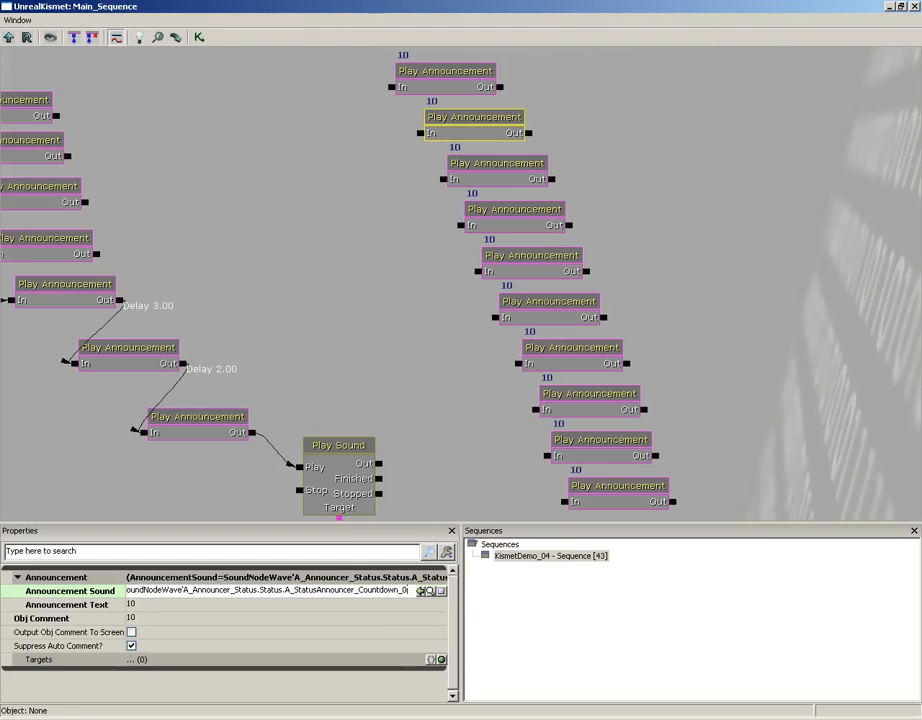
Step: Change a copied node's sound number, announcement text and comment to 8
triple_click(270, 590)
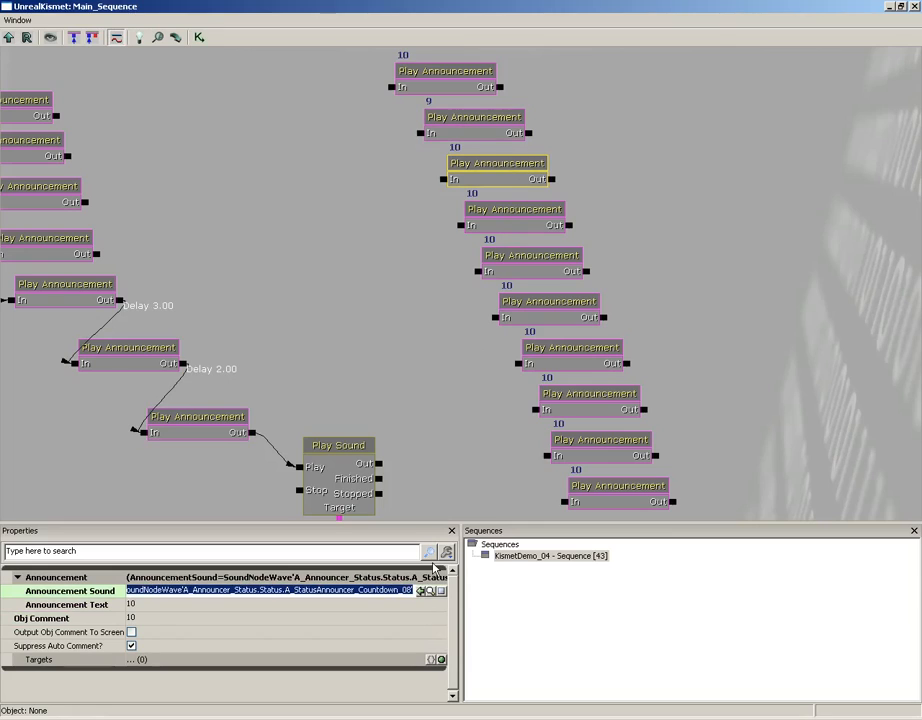
left_click(130, 604)
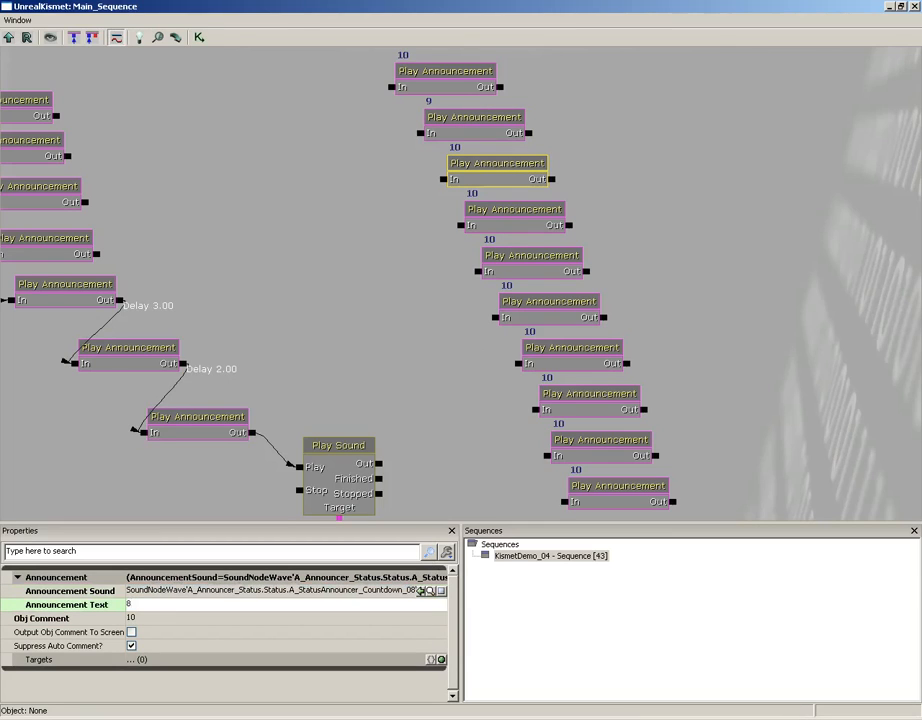
left_click(514, 209)
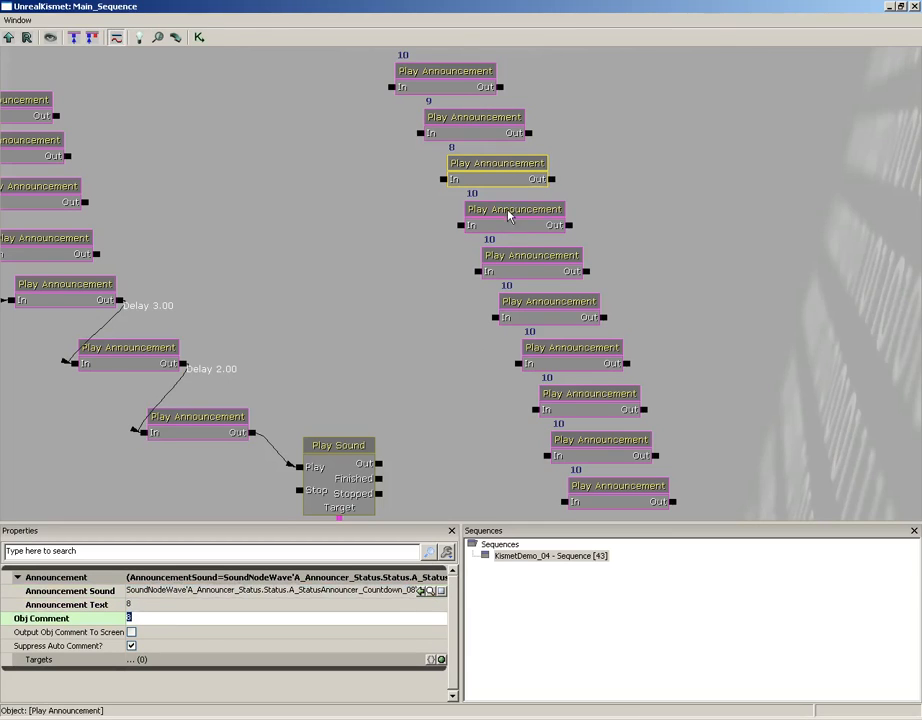
left_click(514, 209)
type("7")
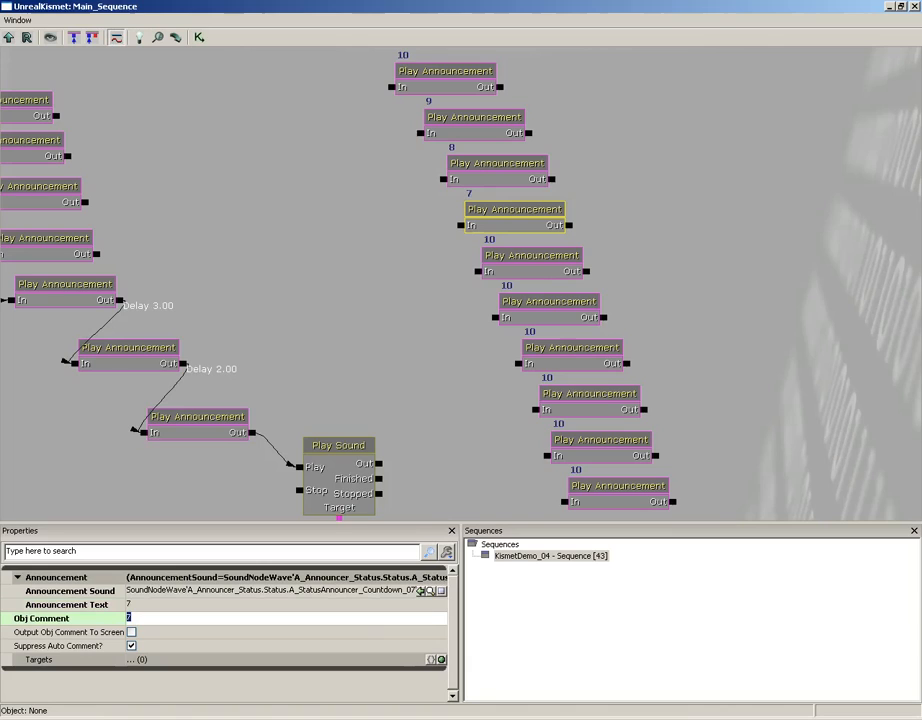
Step: Renumber the remaining copies still labelled 10 with matching countdown numbers
left_click(531, 255)
type("6")
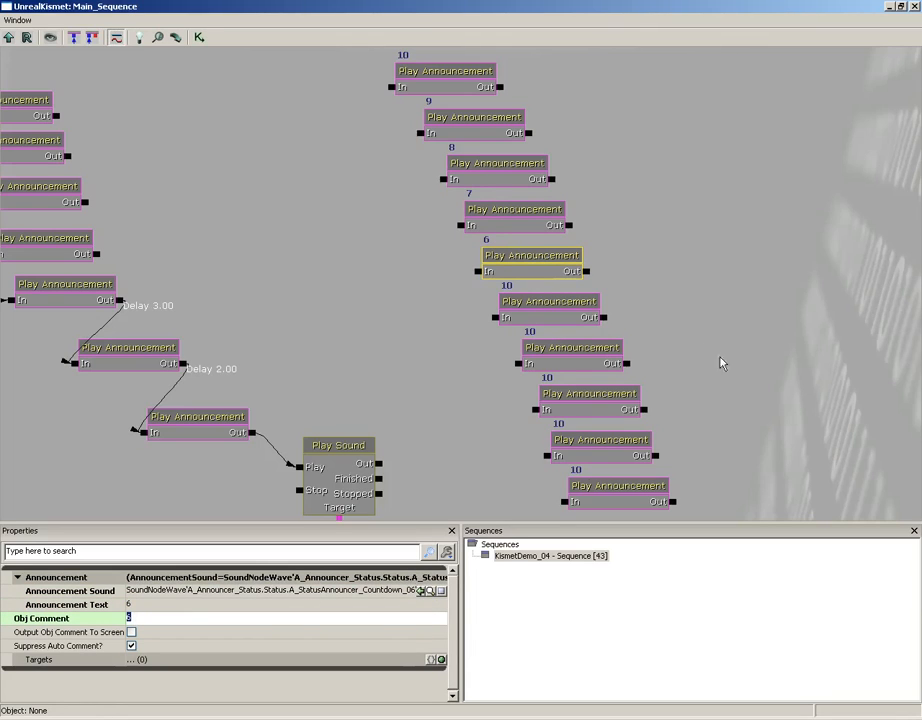
left_click(548, 301)
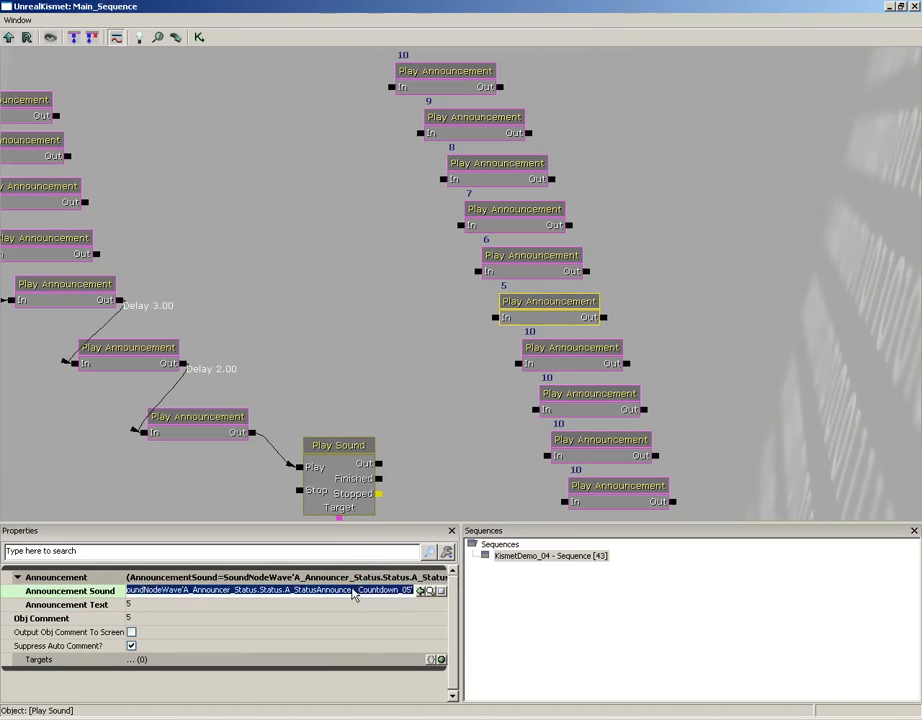
left_click(572, 347)
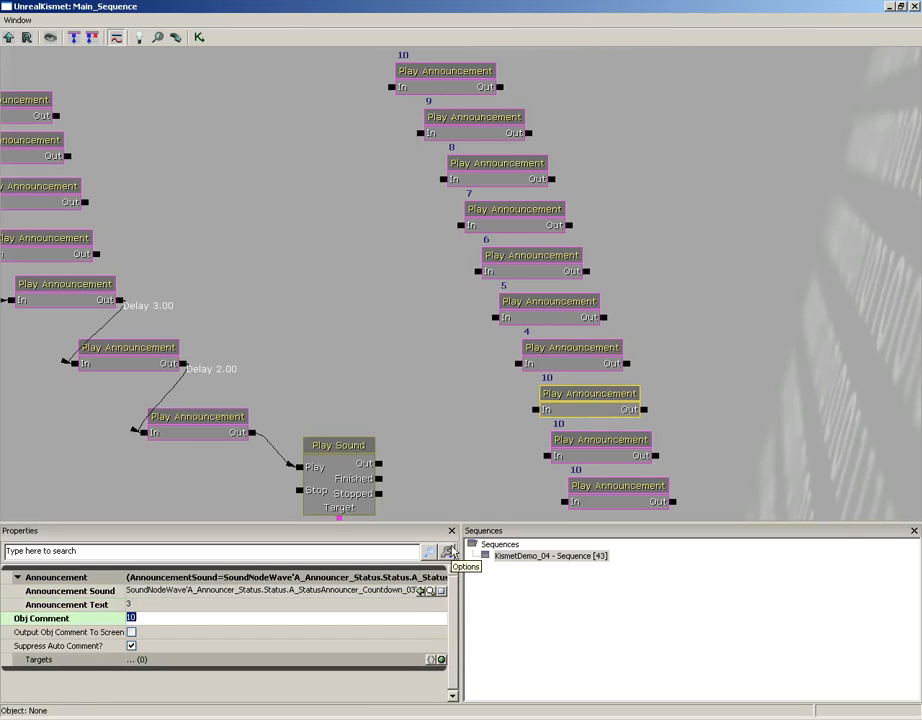
left_click(600, 440)
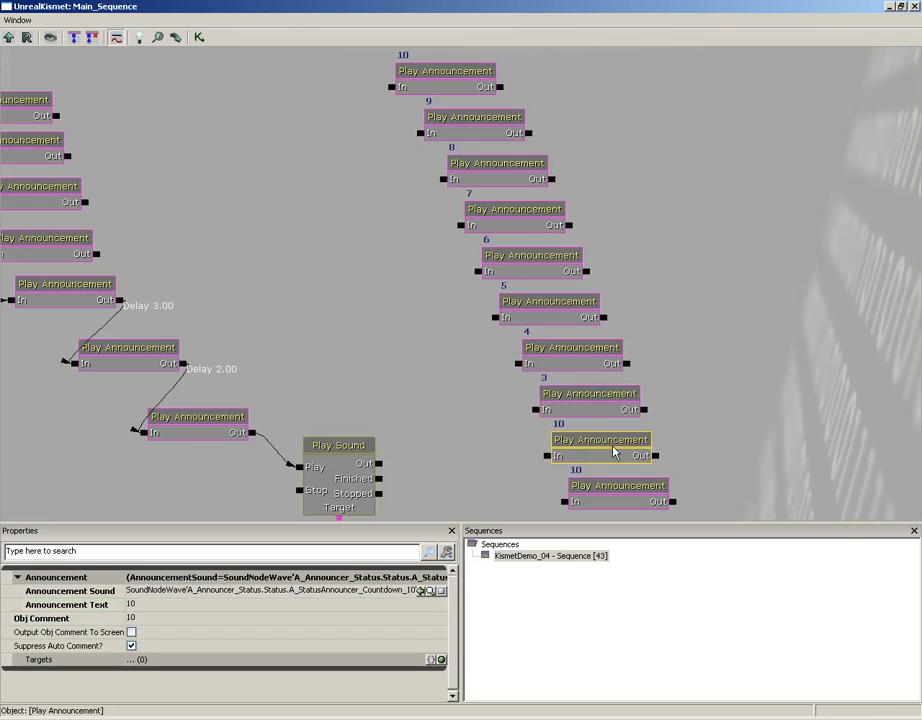
left_click(270, 590)
type("2")
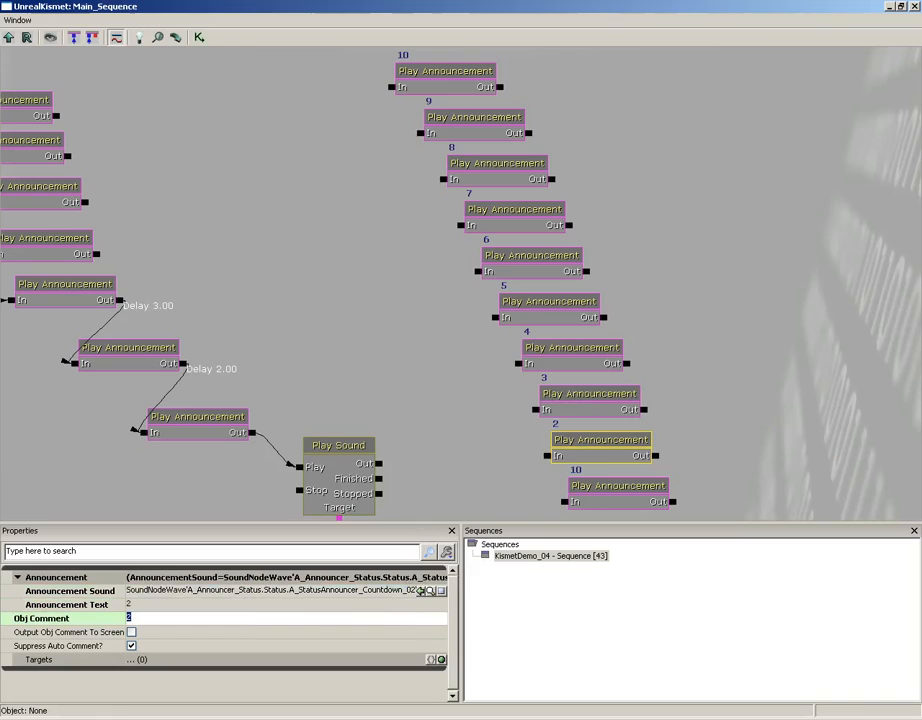
left_click(617, 485)
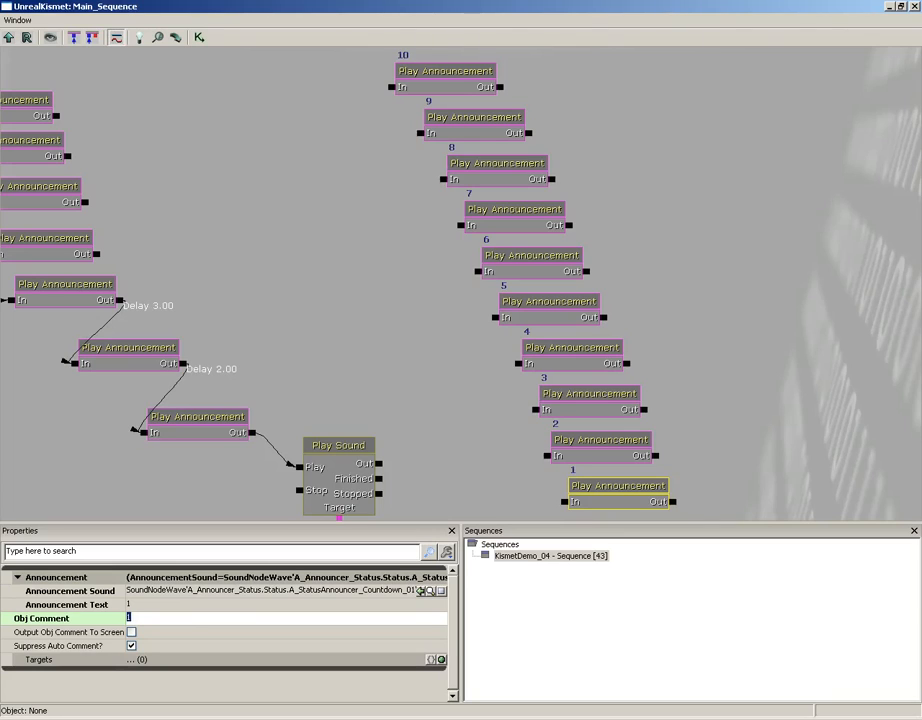
mouse_move(446, 500)
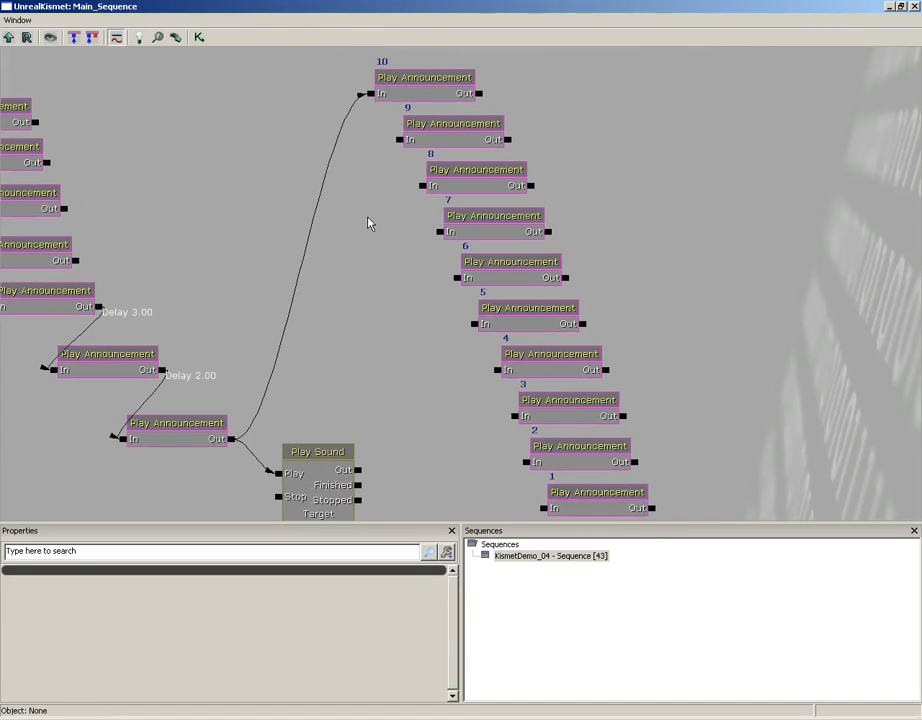
Step: Wire the earlier announcement into announcement 10, then chain 10 toward lower numbers
left_click(476, 170)
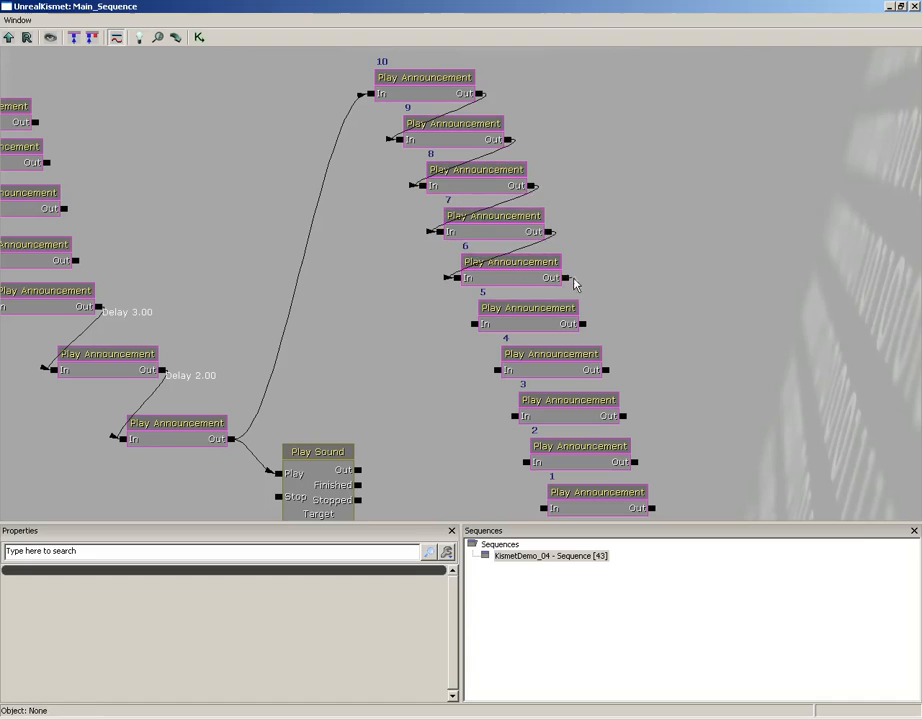
left_click(550, 354)
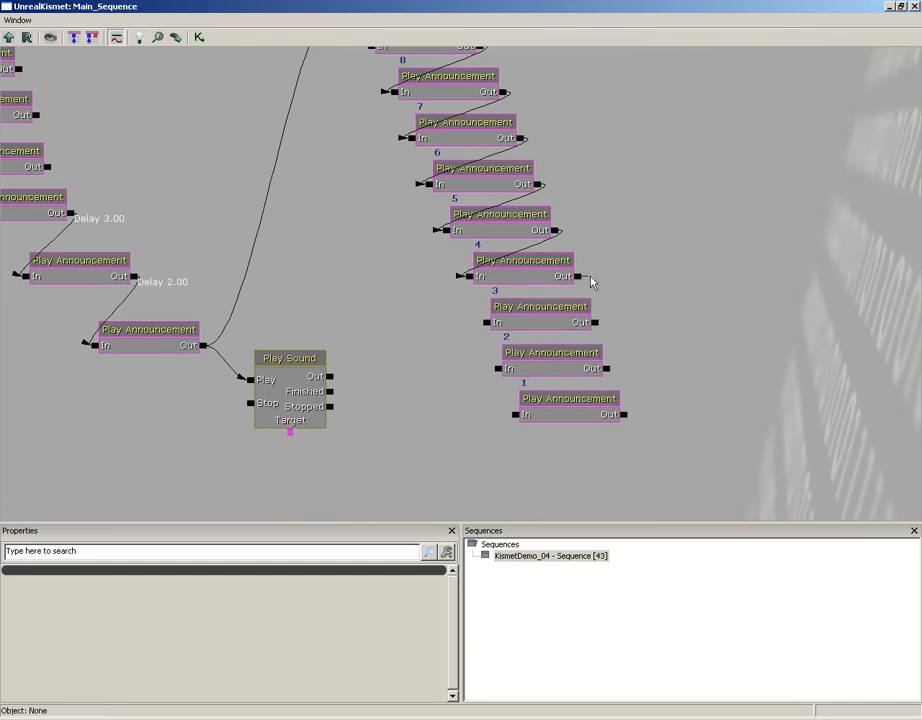
left_click(540, 306)
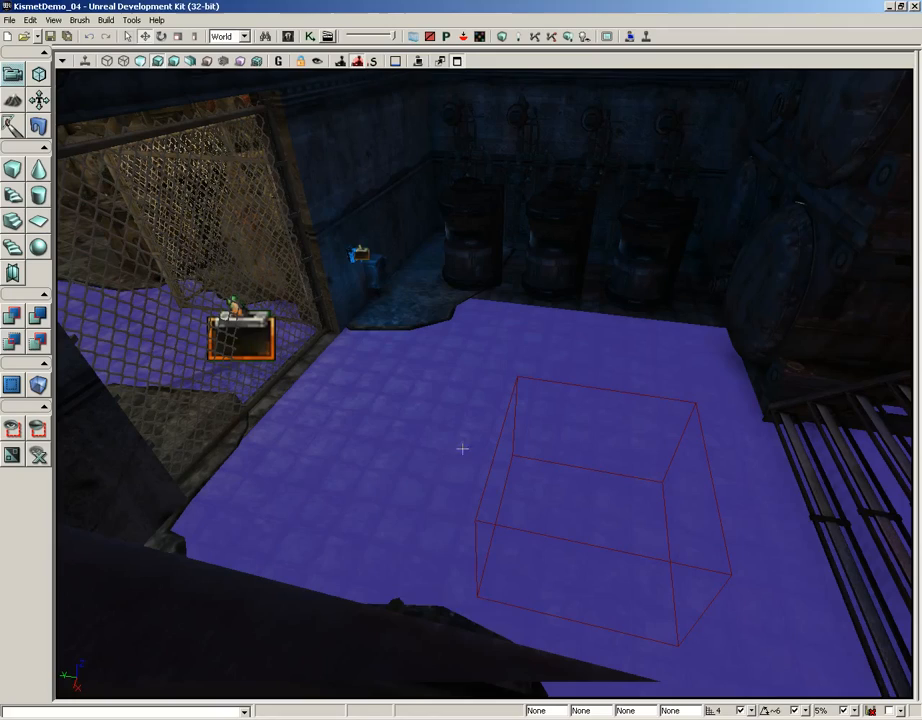
Step: Connect the remaining Out pins so the announcements chain down to 1
right_click(462, 448)
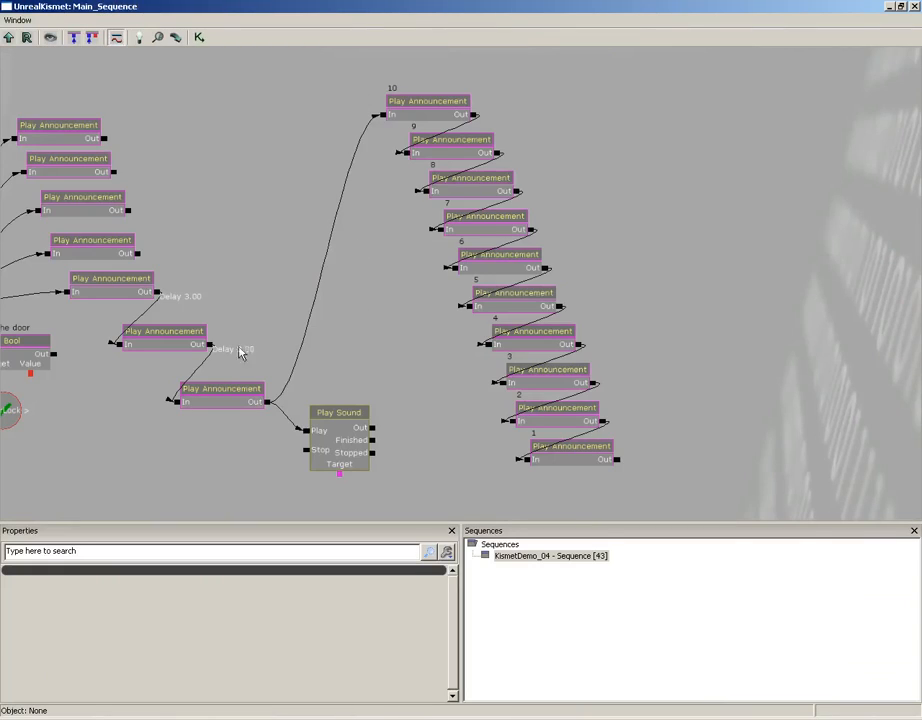
right_click(466, 114)
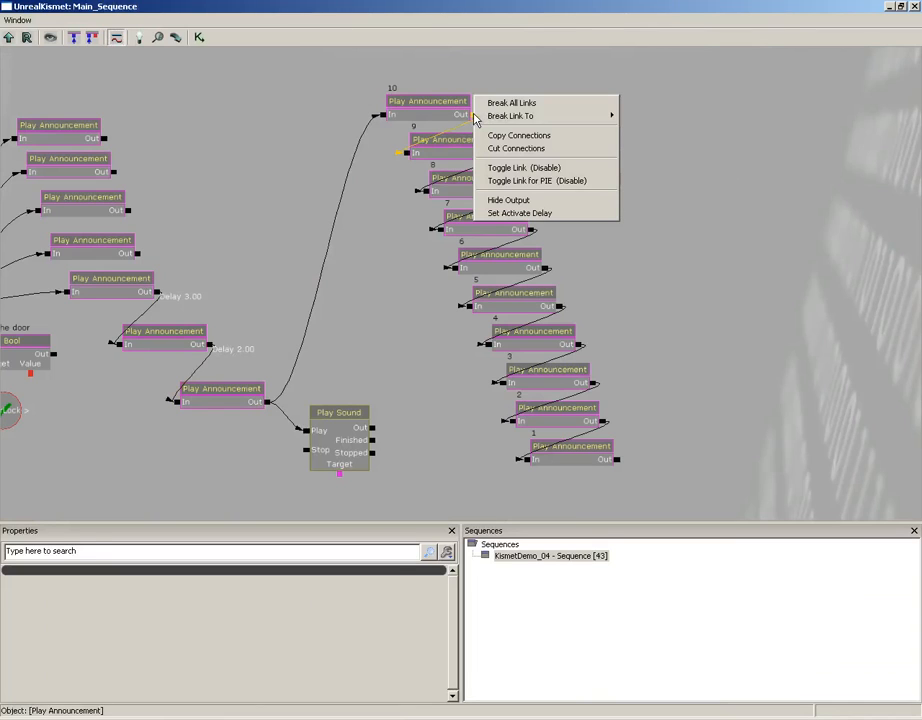
left_click(519, 213)
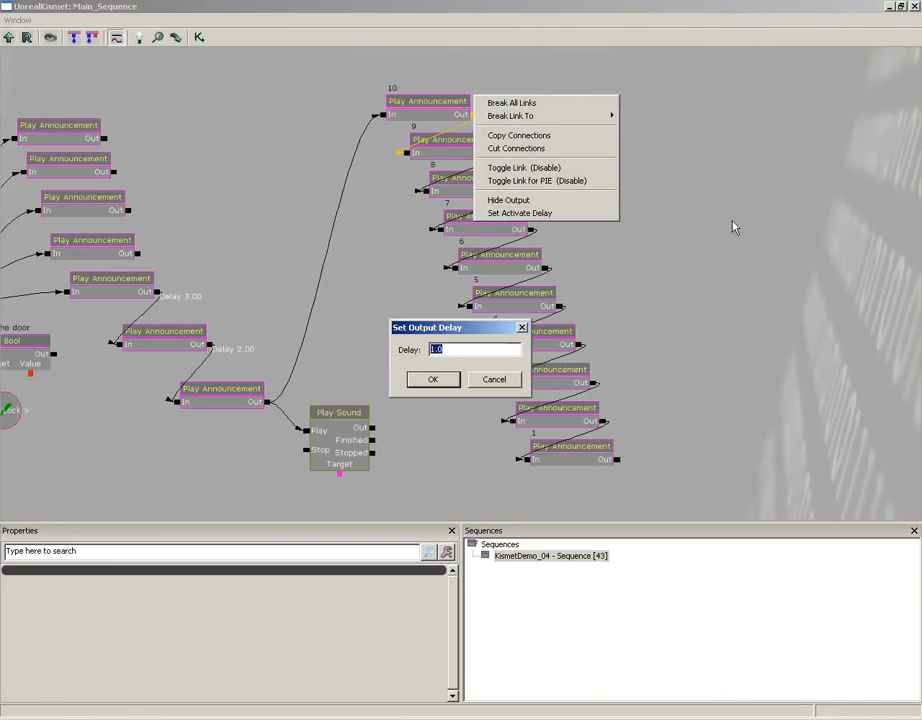
mouse_move(644, 237)
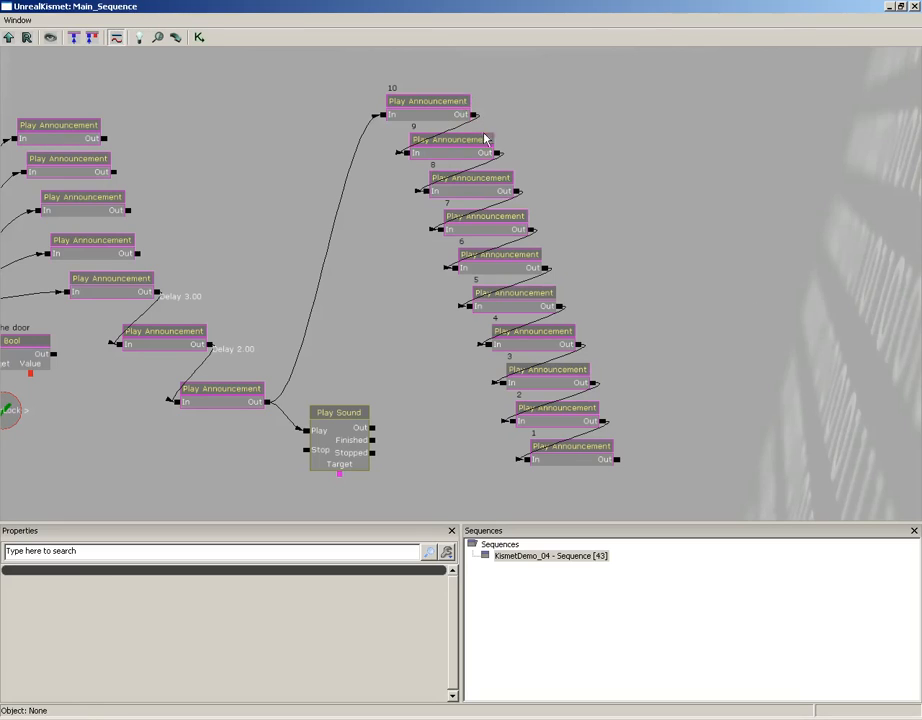
mouse_move(620, 258)
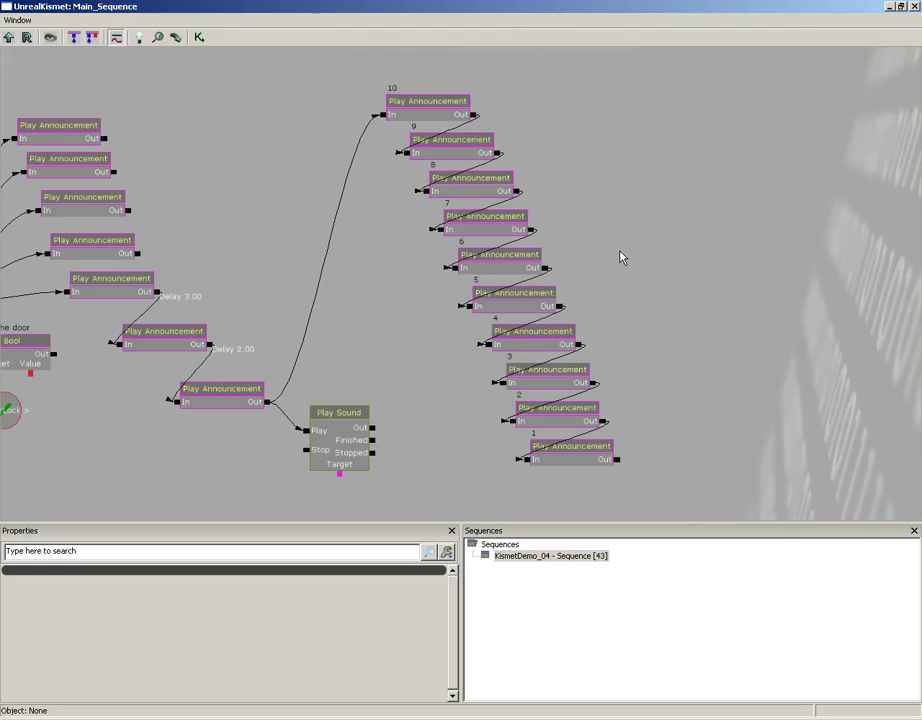
mouse_move(696, 351)
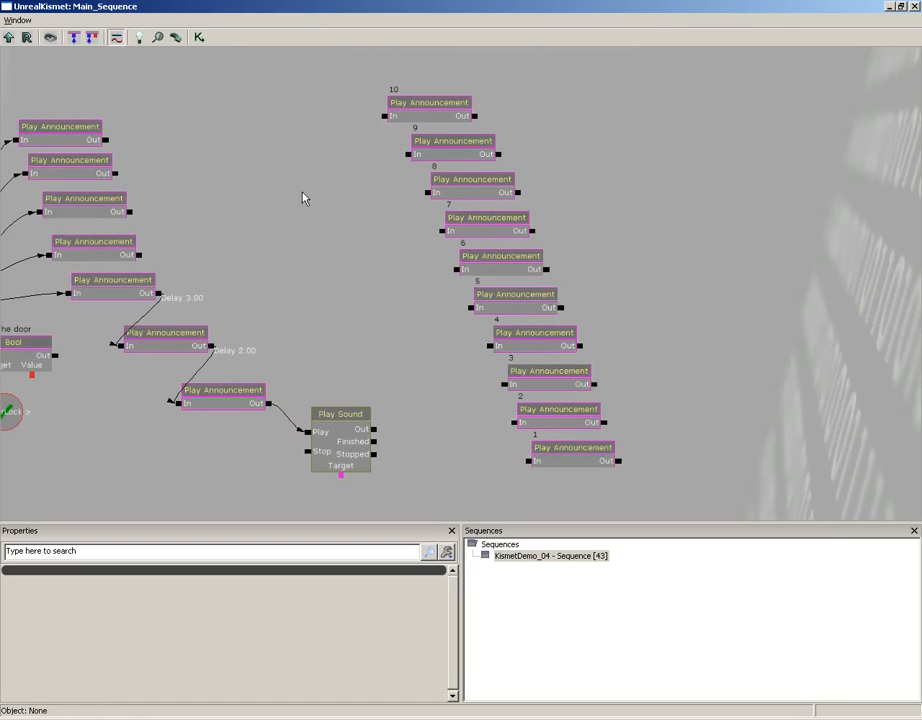
Step: Add a Delayed switch action from the New Action > Switch menu
right_click(305, 197)
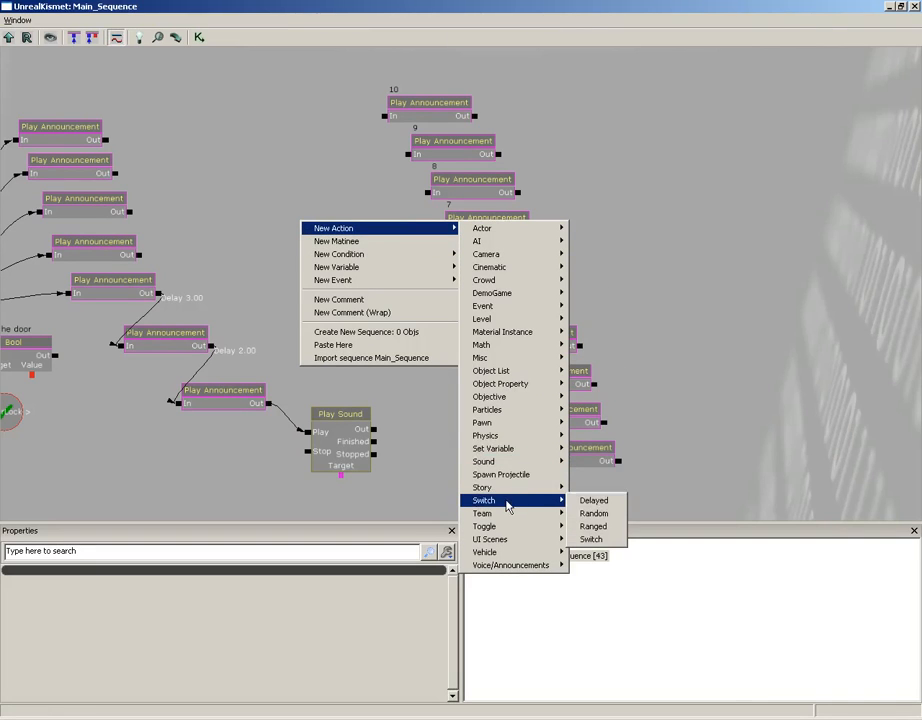
left_click(593, 500)
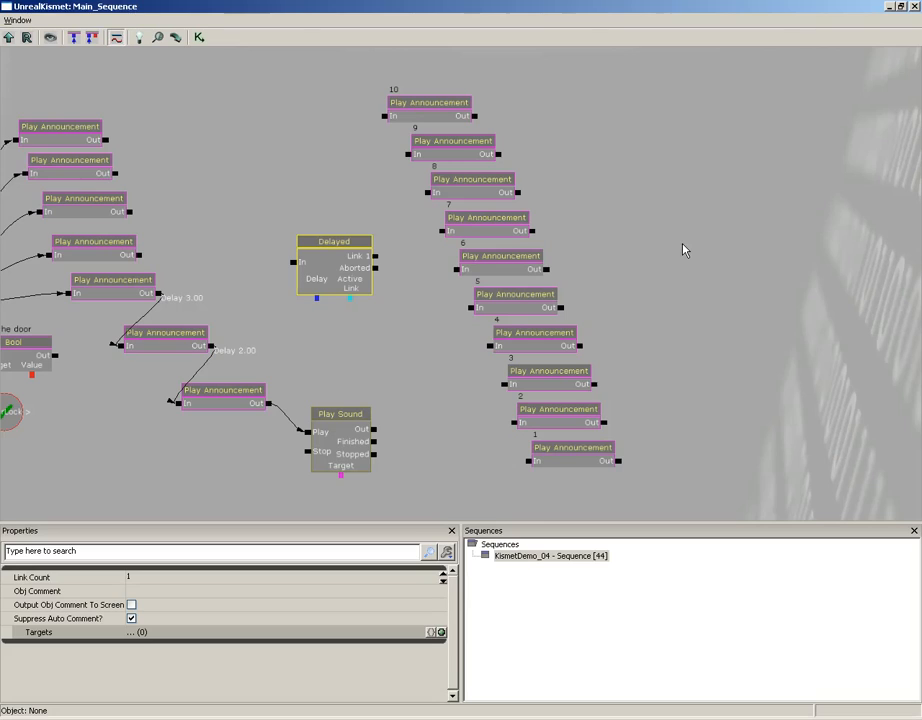
Step: Set the Delayed switch's Link Count to 11 and feed the announcement's Out into it
left_click(471, 179)
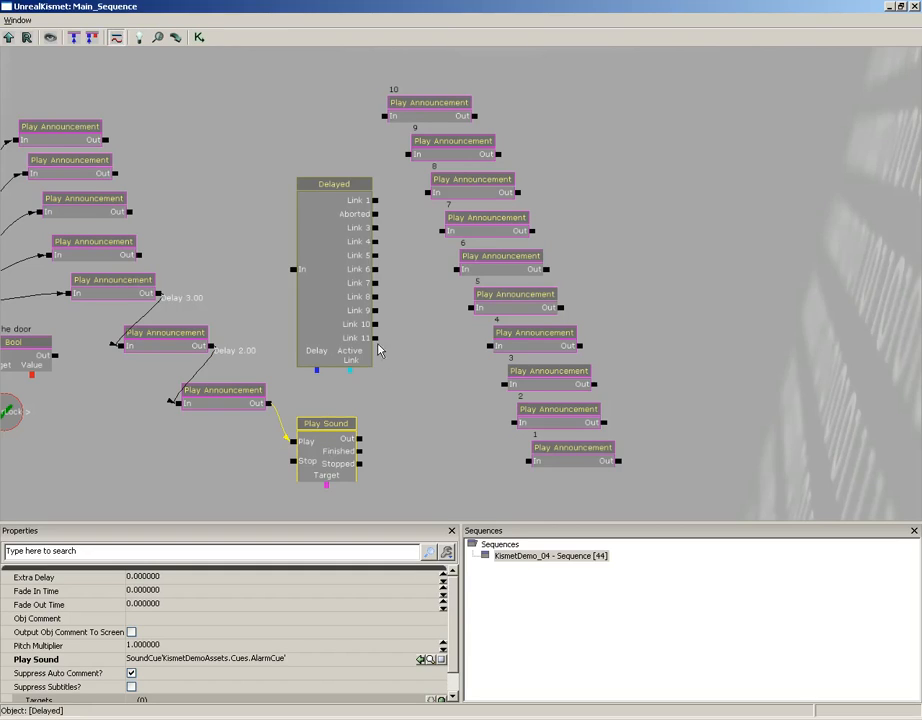
mouse_move(363, 237)
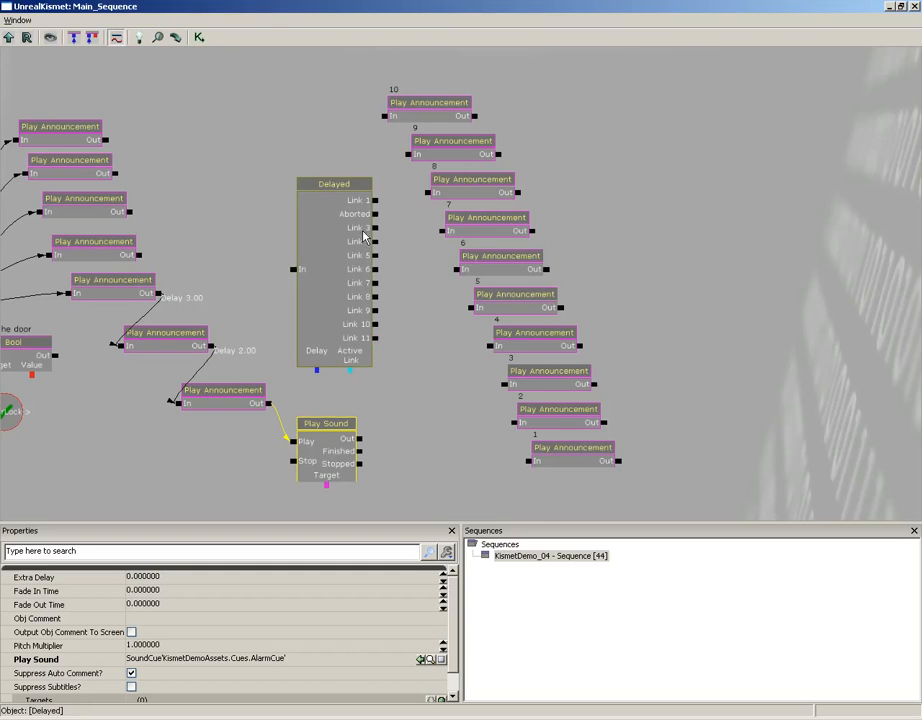
mouse_move(355, 237)
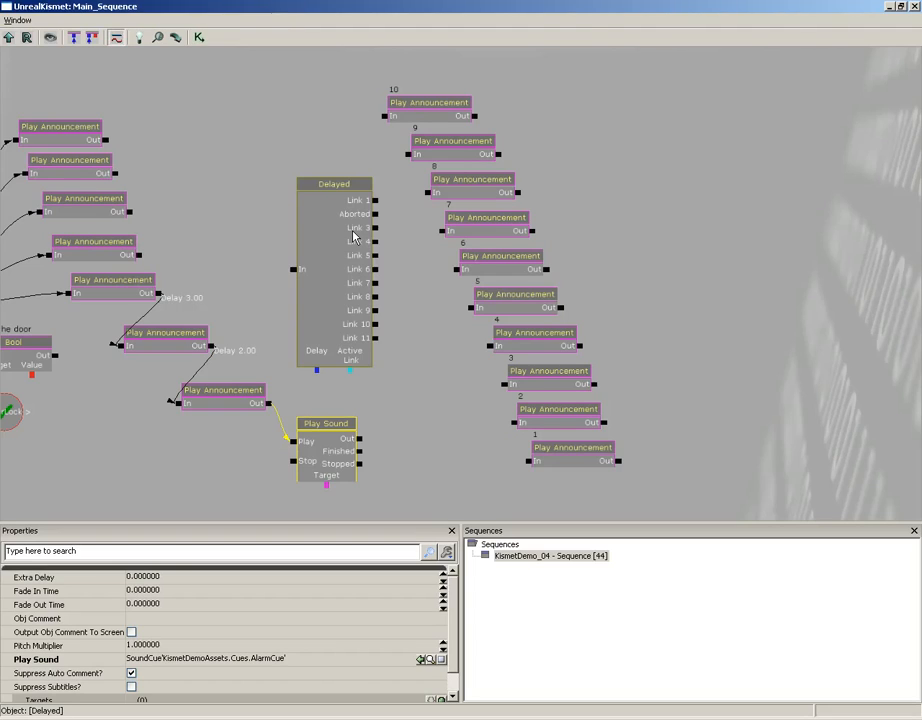
left_click(306, 400)
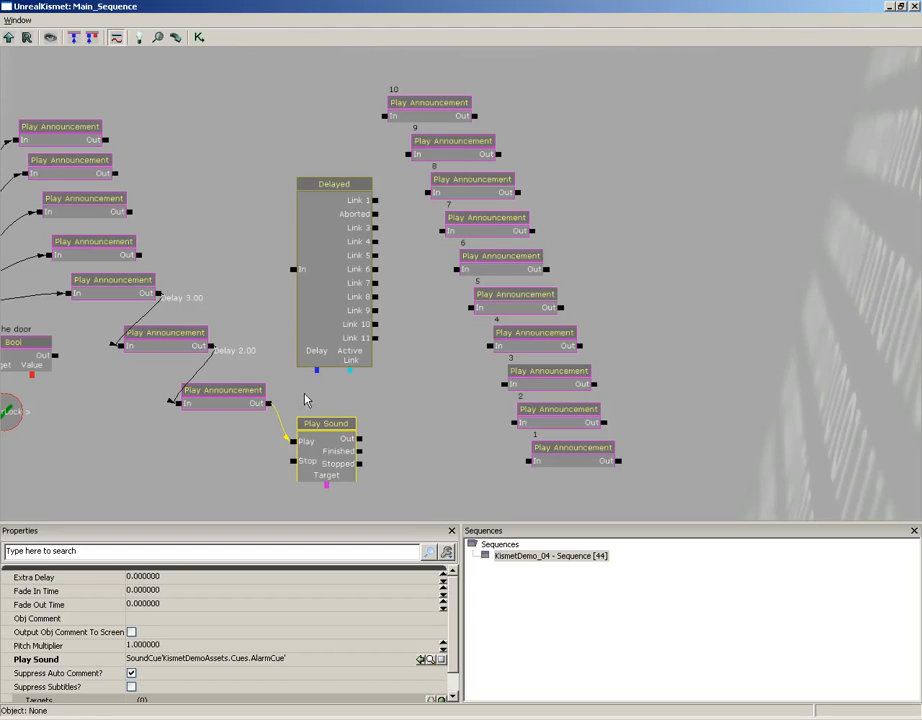
left_click(223, 390)
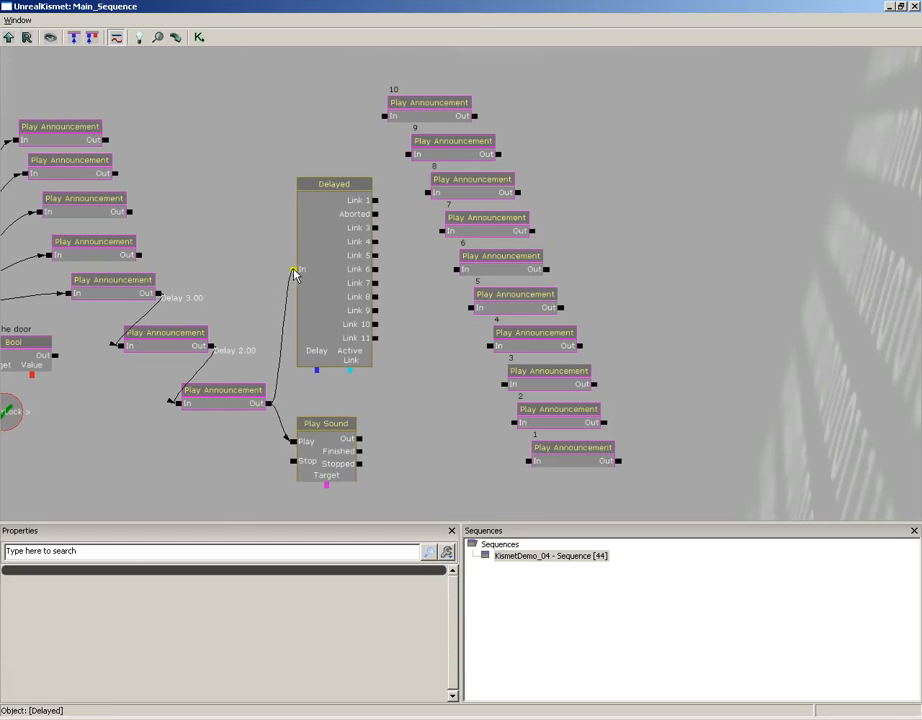
Step: Attach a new Float variable of 1.0 to the Delayed switch's Delay input
left_click(334, 150)
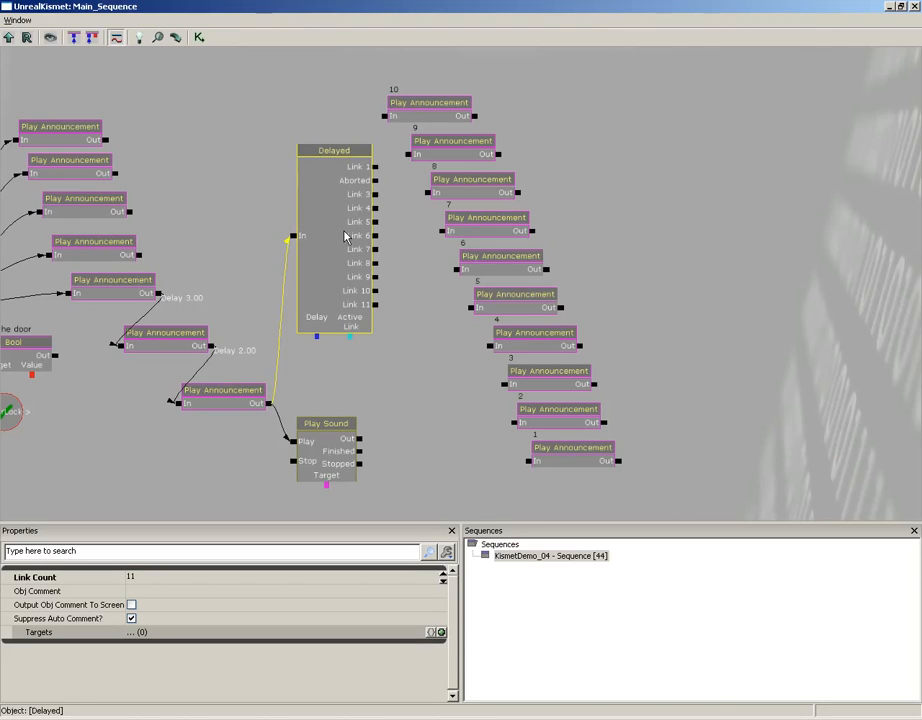
mouse_move(373, 268)
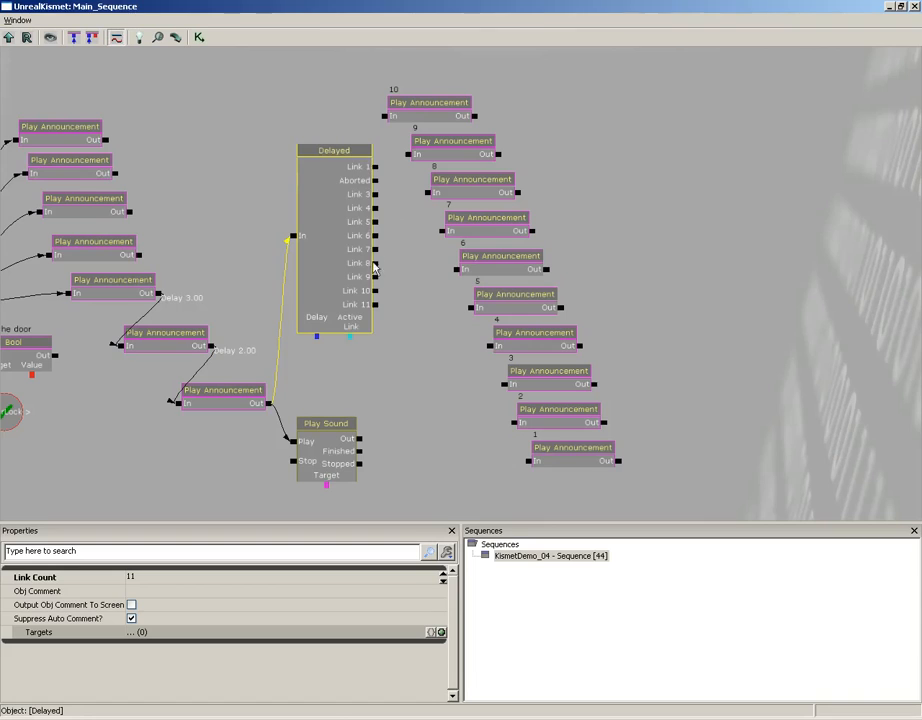
mouse_move(315, 340)
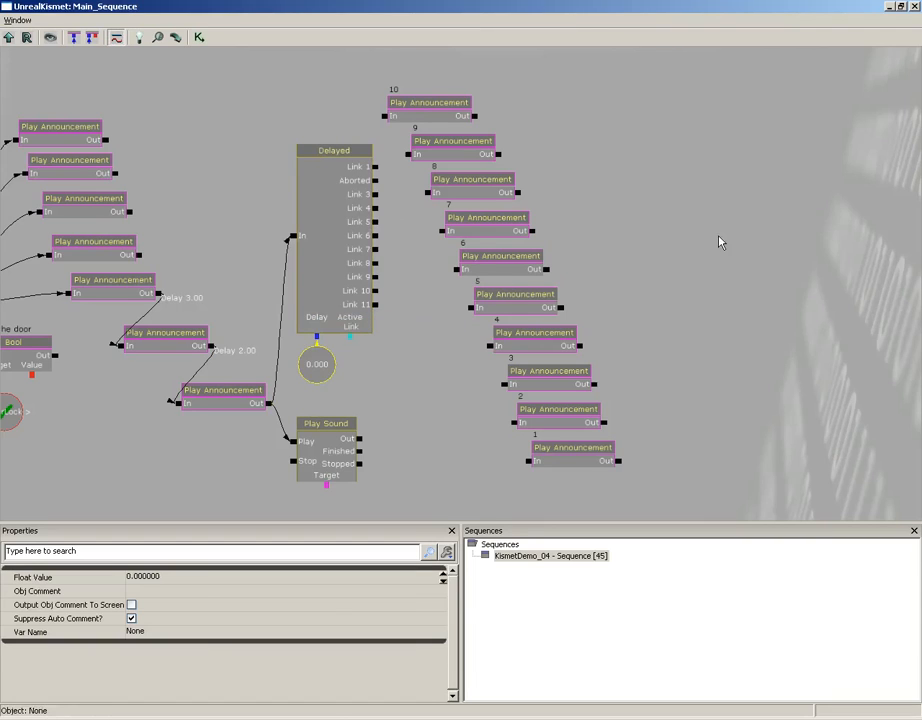
left_click(558, 409)
type("1.000000")
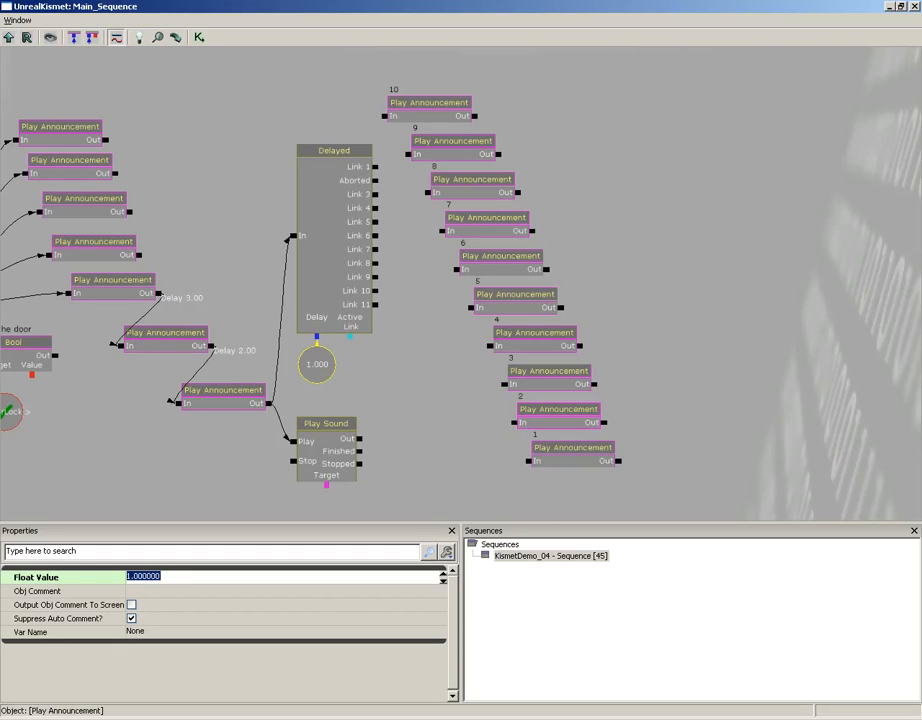
Step: Confirm the float value of 1.0
left_click(635, 110)
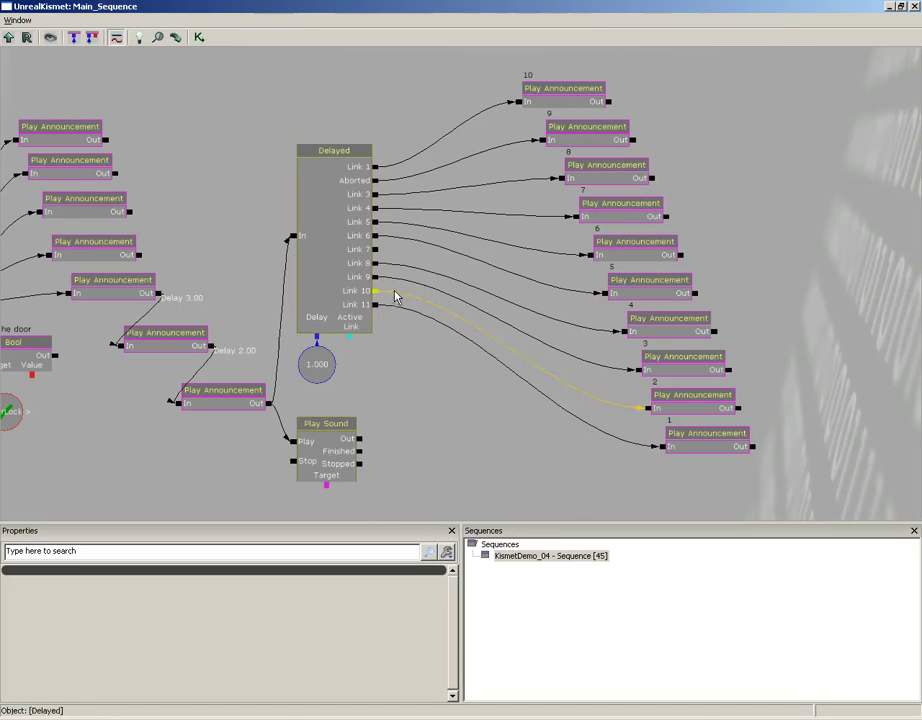
mouse_move(535, 188)
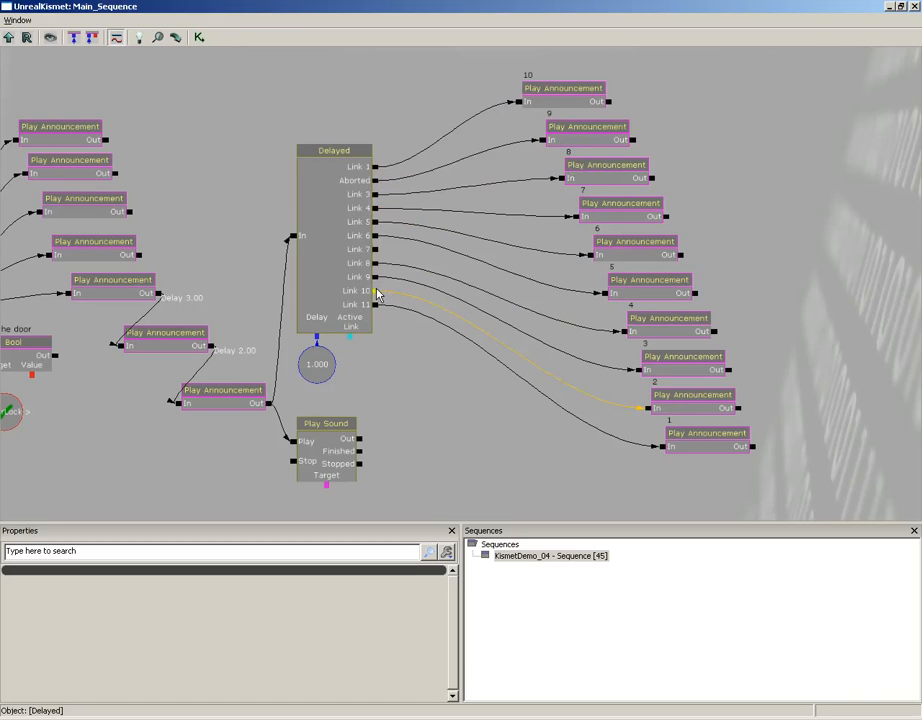
Step: Break the duplicate switch link to announcement 2, then clear the selection
left_click(568, 433)
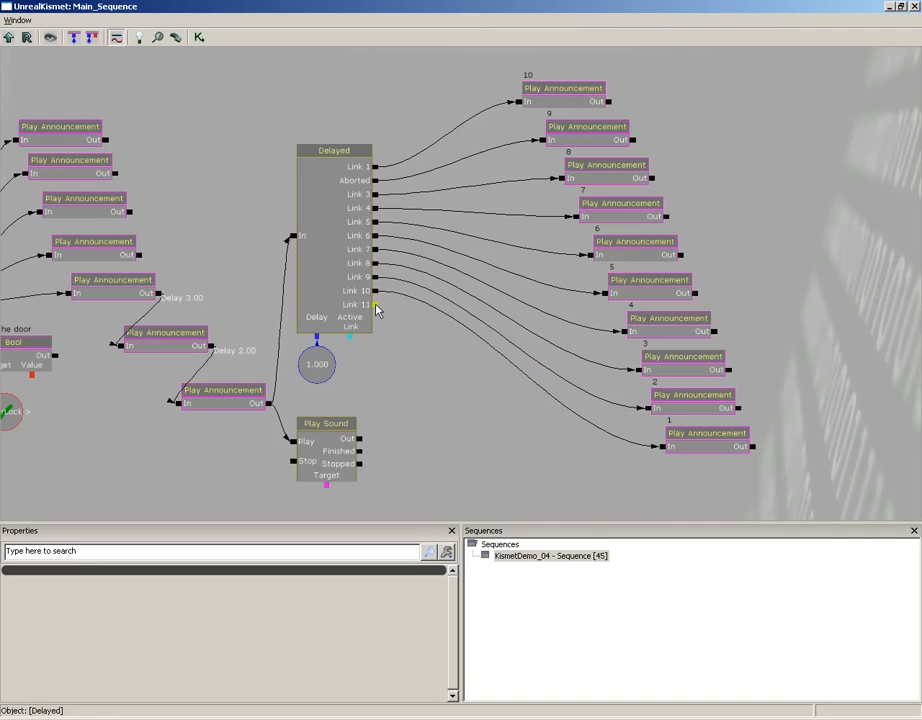
left_click(539, 267)
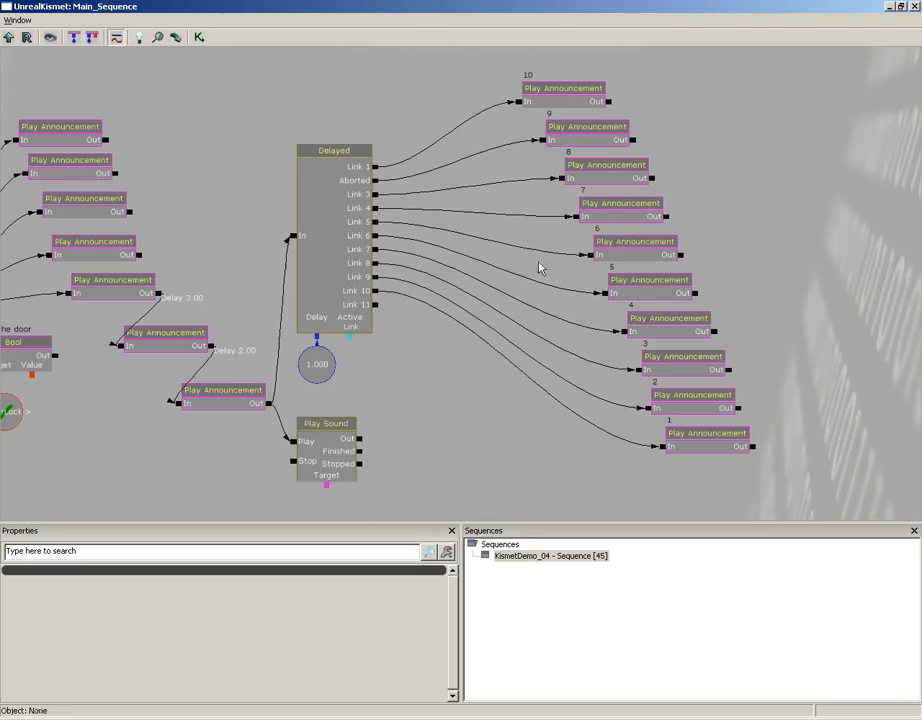
mouse_move(794, 221)
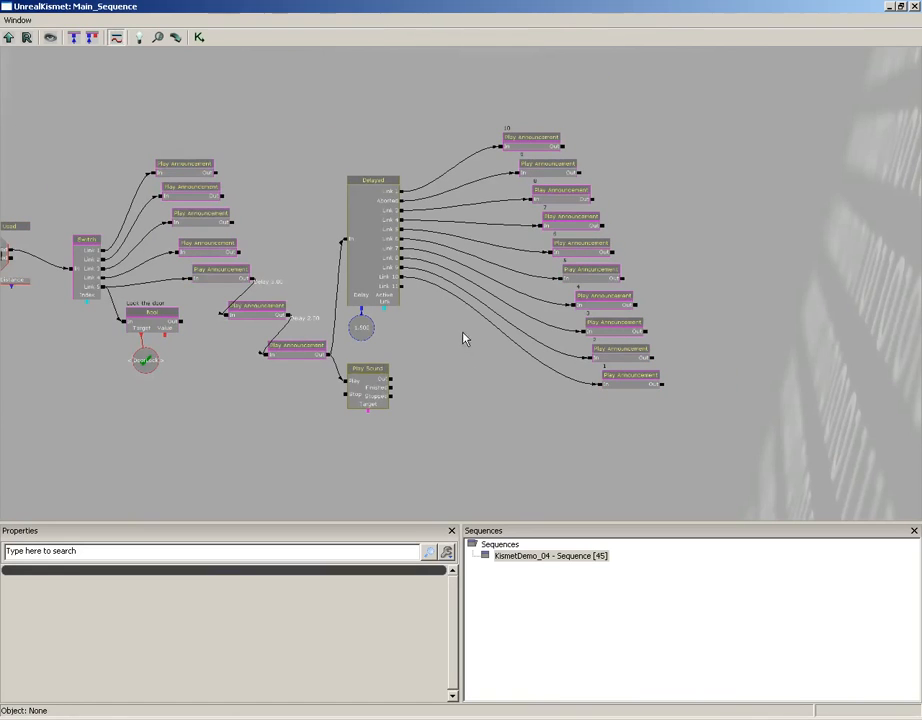
mouse_move(751, 458)
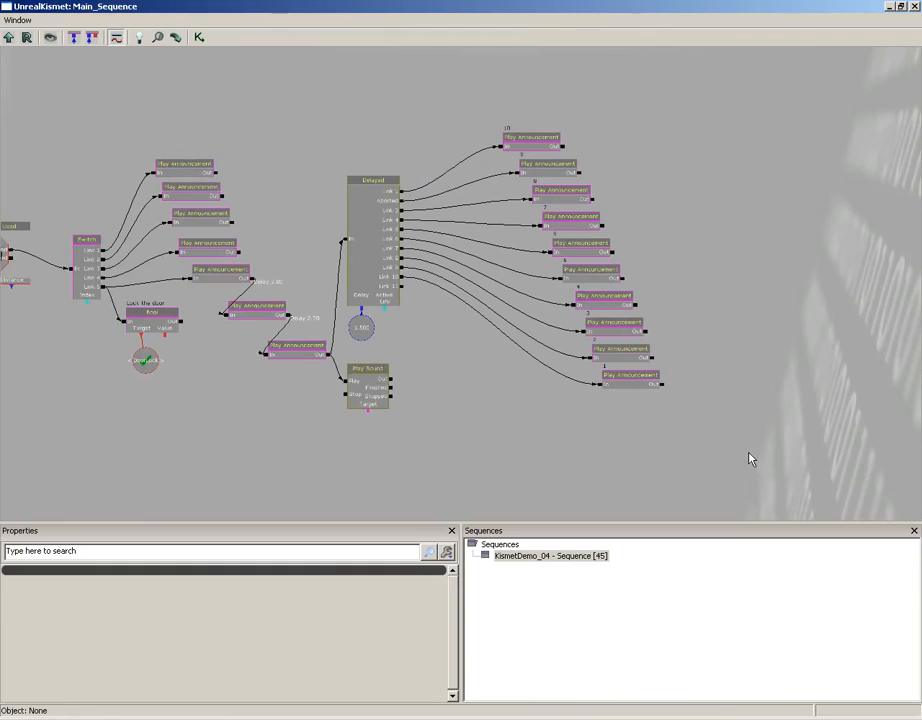
mouse_move(736, 452)
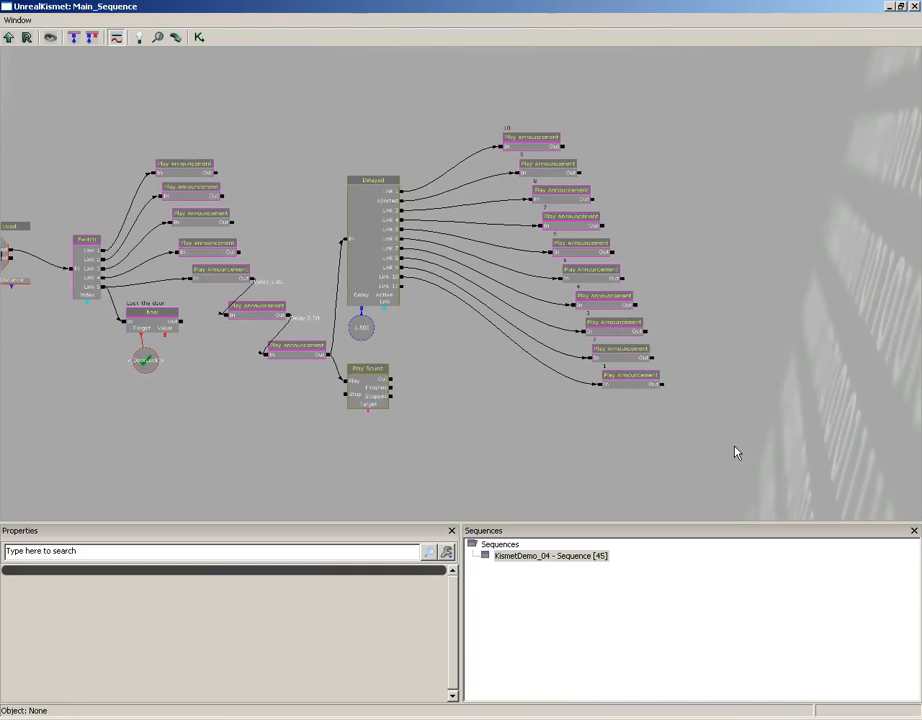